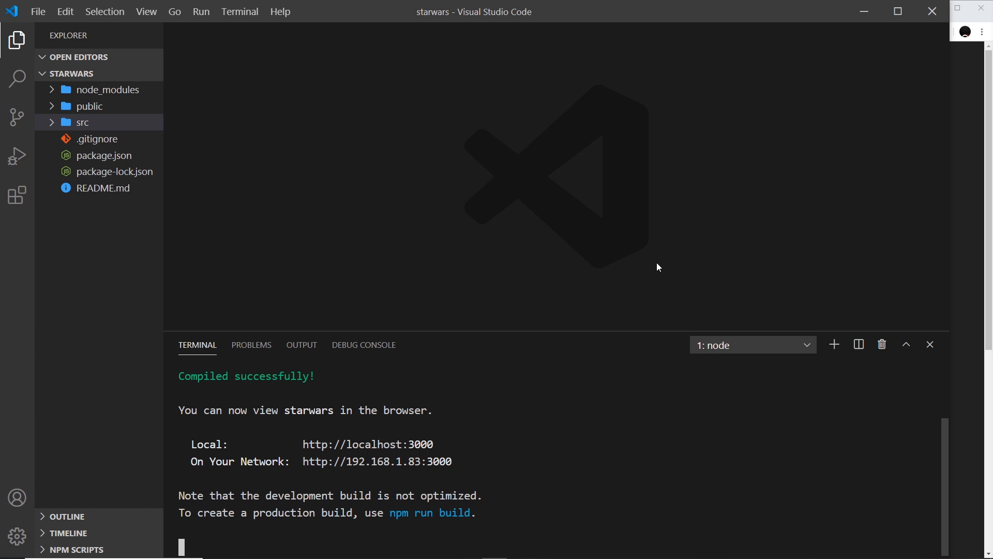
mouse_move(837, 364)
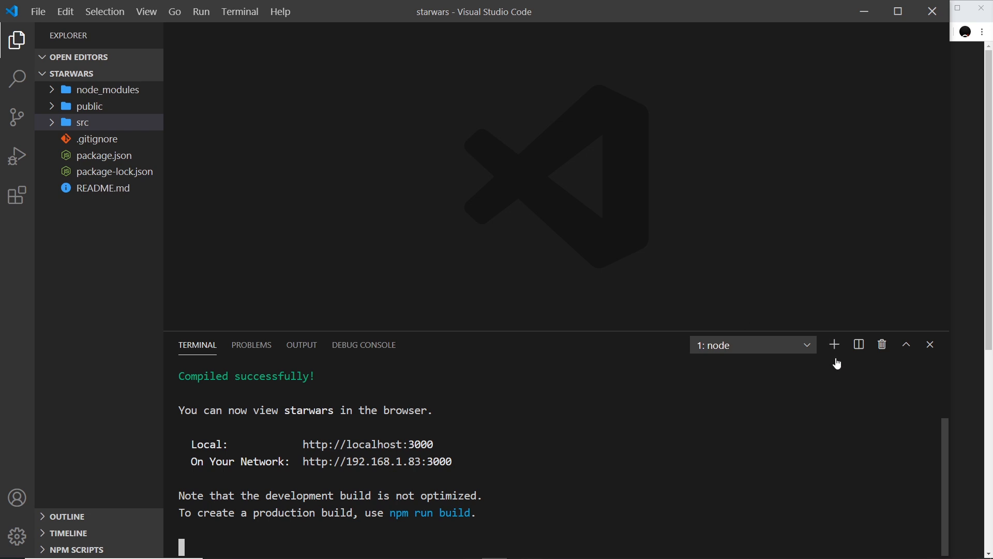
mouse_move(819, 354)
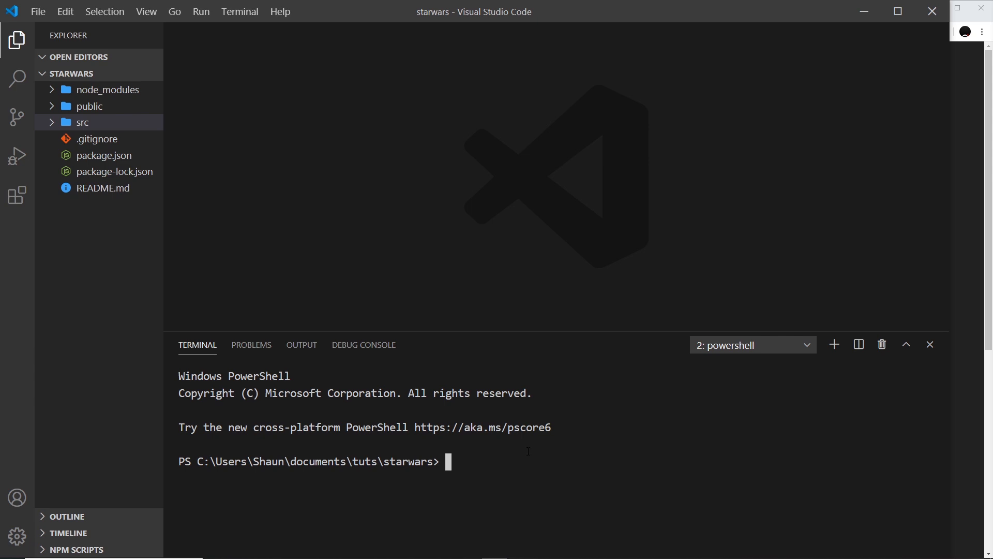
Run npm i --save react-query-devtools in the new terminal for the starwars project.
text(npm i --save)
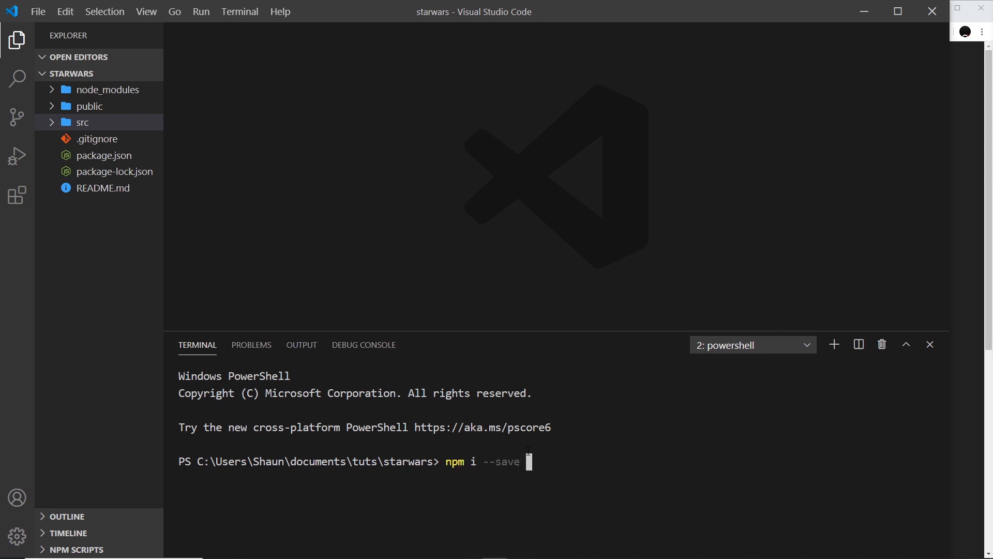
text(req)
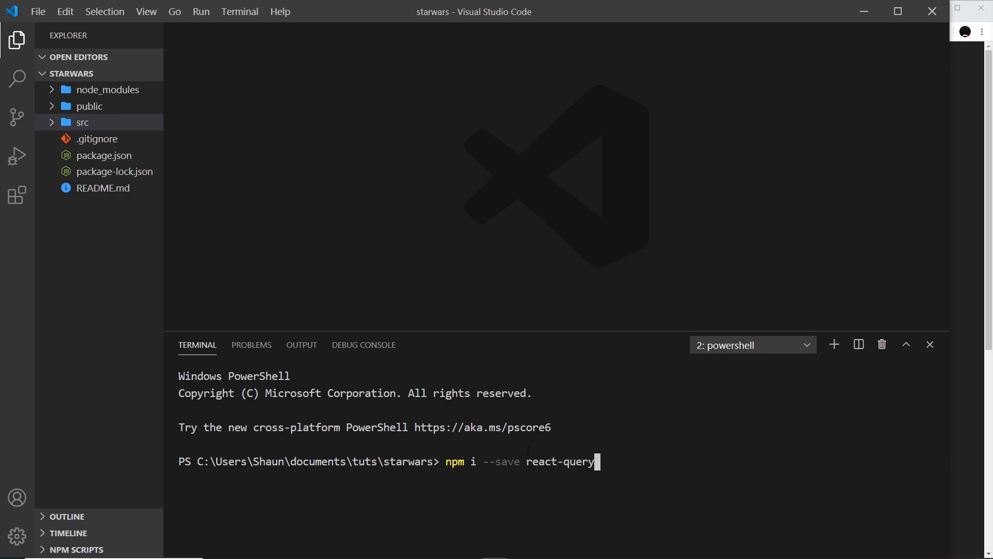
text(-devtools)
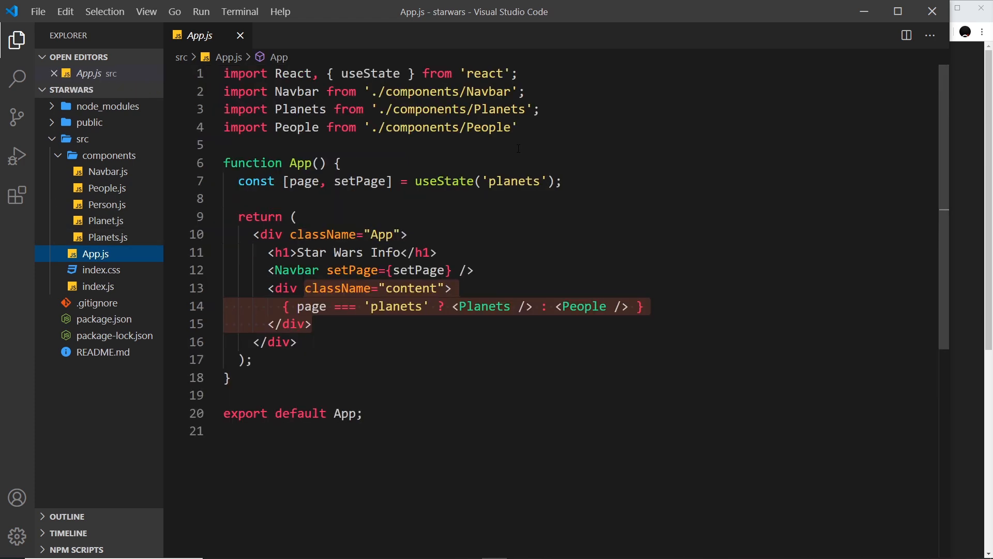
Import ReactQueryDevtools from 'react-query-devtools' at the top of App.js.
text(import { ReactQueryDevtools } from 'react-query-devtools';)
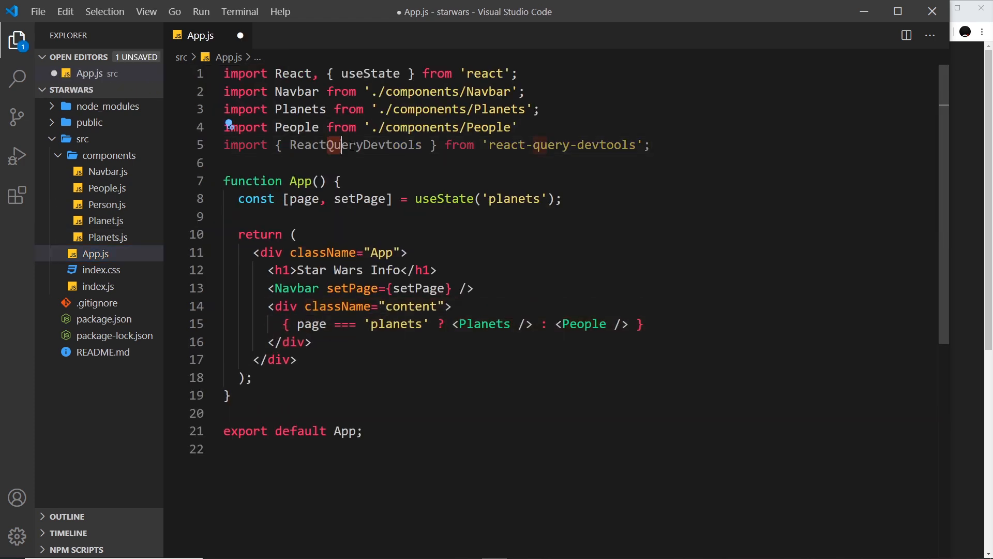
click(518, 145)
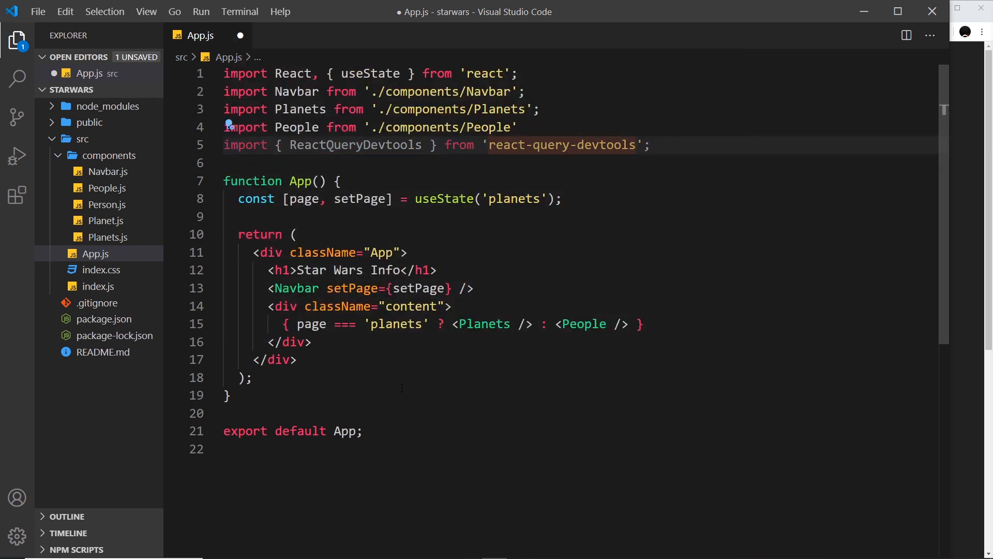
mouse_move(269, 252)
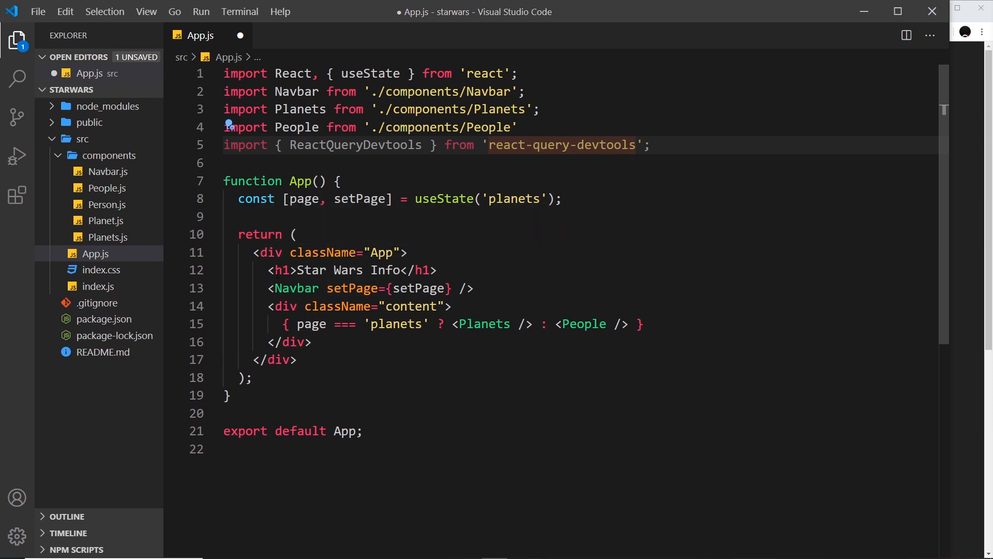
Render <ReactQueryDevtools initialIsOpen={false} /> on a new line after the App div.
click(297, 359)
text(<)
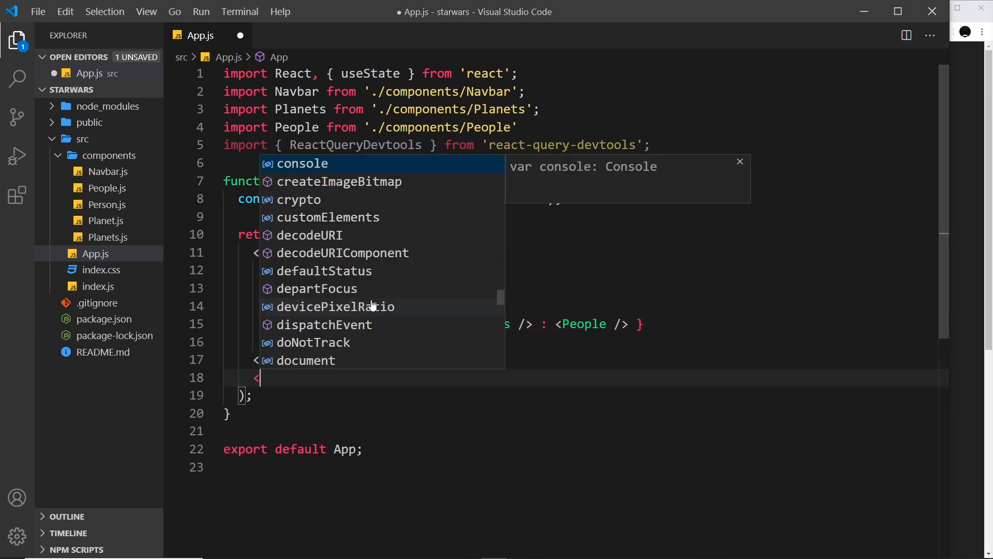
text(ReactQueryDevtools)
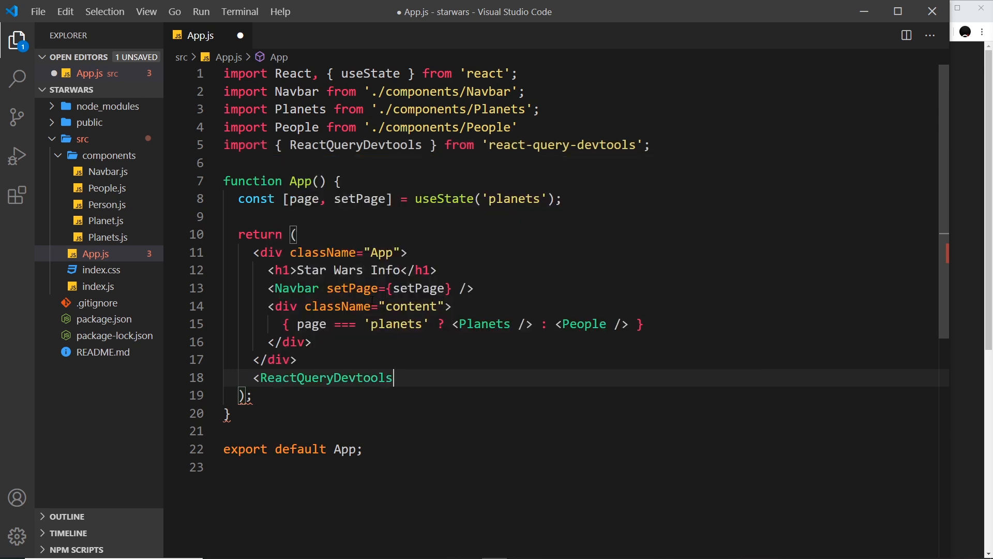
text(initialIsOpen)
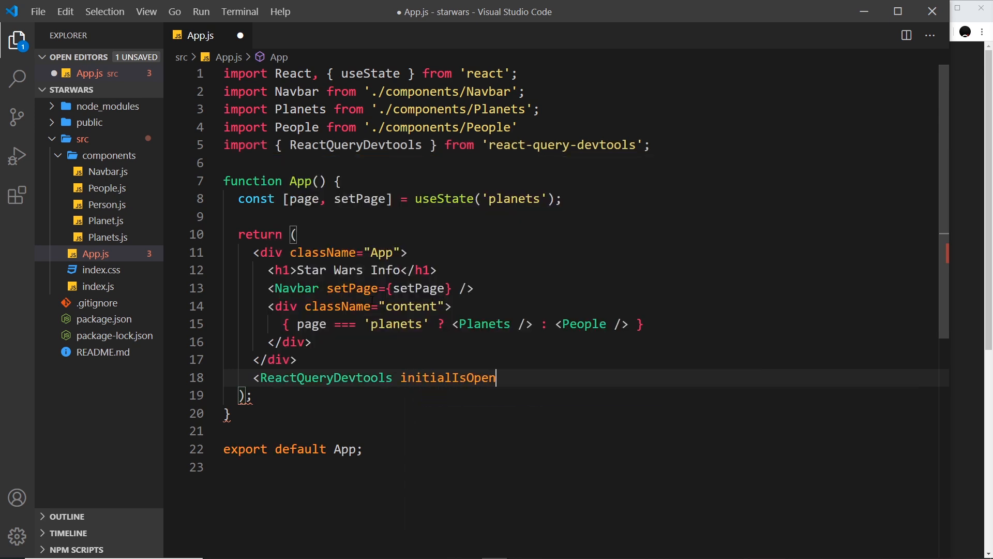
text(={})
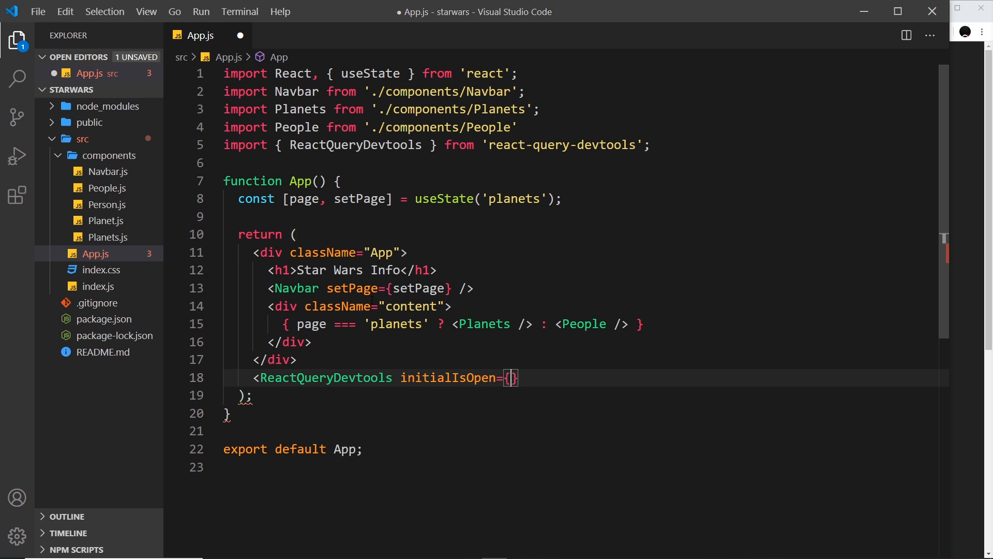
text(false)
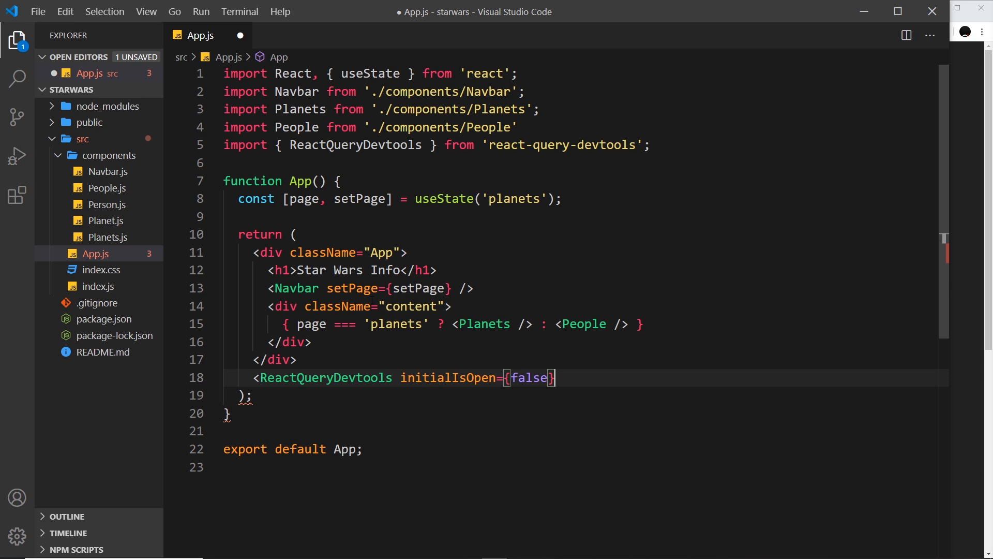
text(/>)
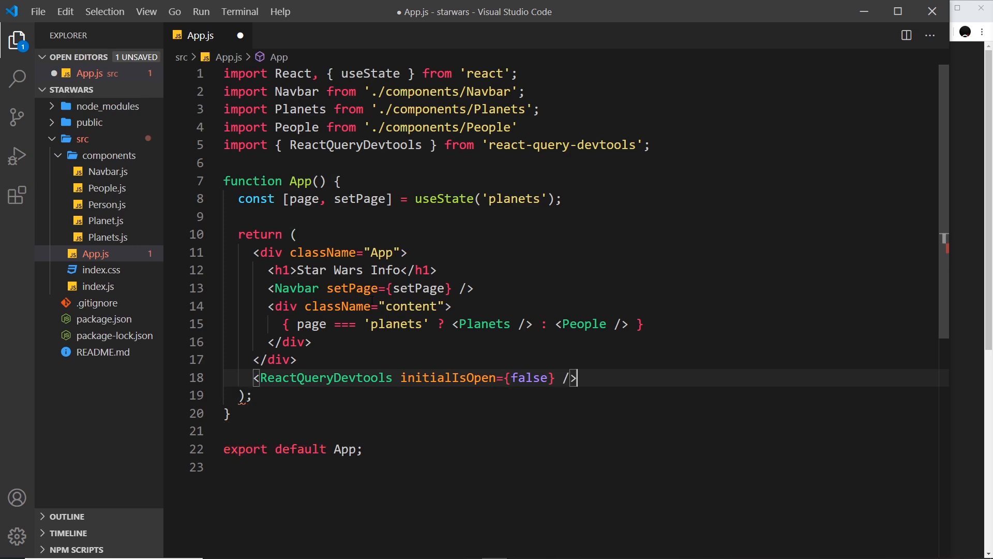
click(254, 253)
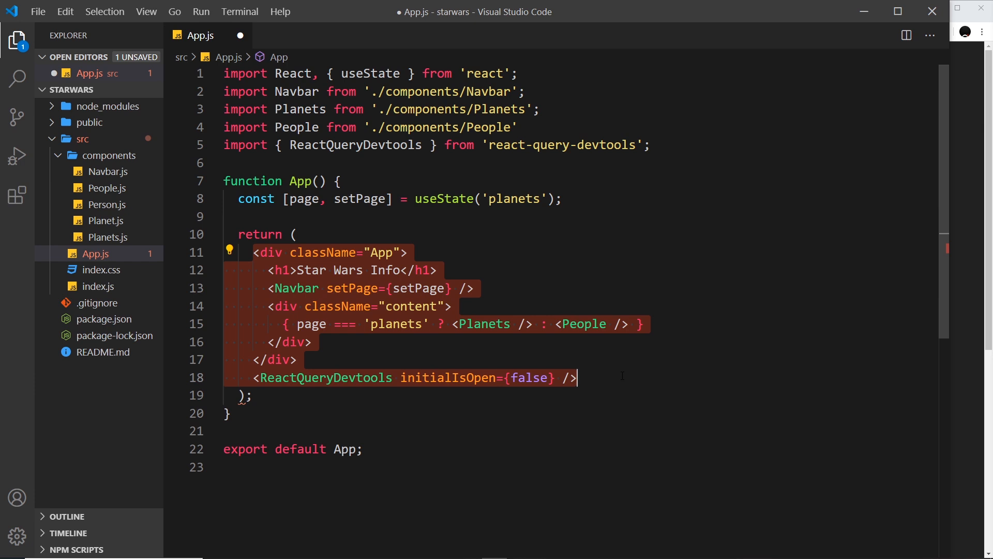
Wrap the App div and ReactQueryDevtools in a <> fragment and save App.js.
click(232, 412)
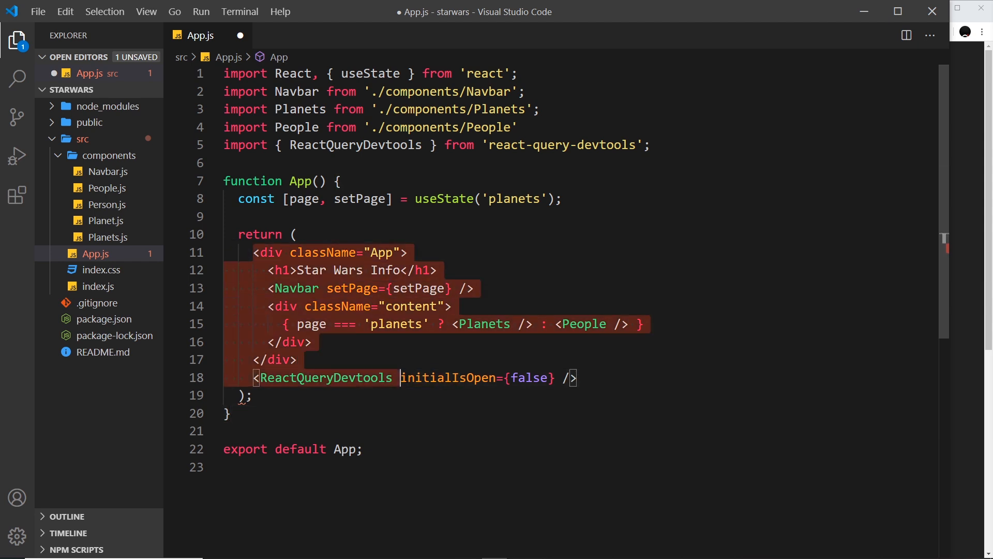
text(<>)
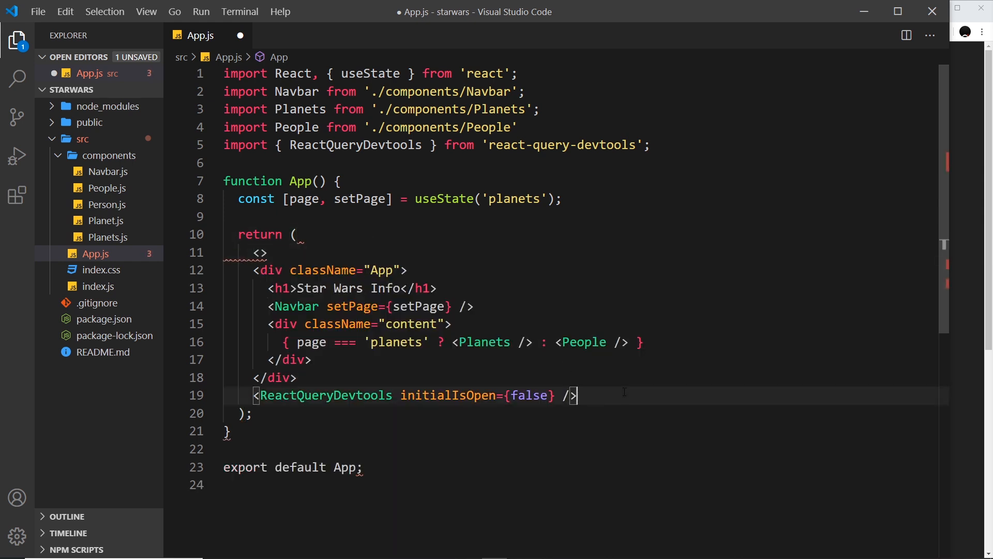
key(Enter)
text(</>)
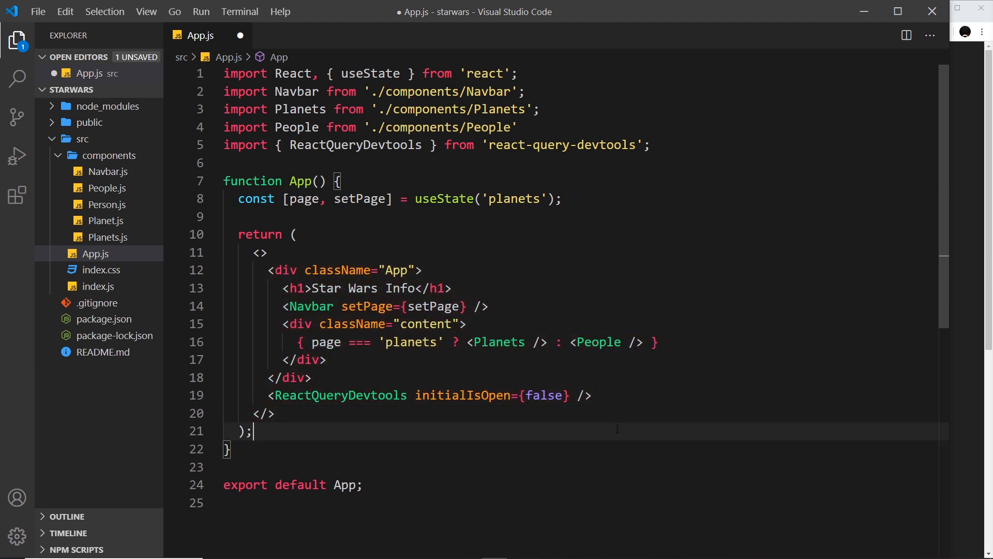
key(ctrl+s)
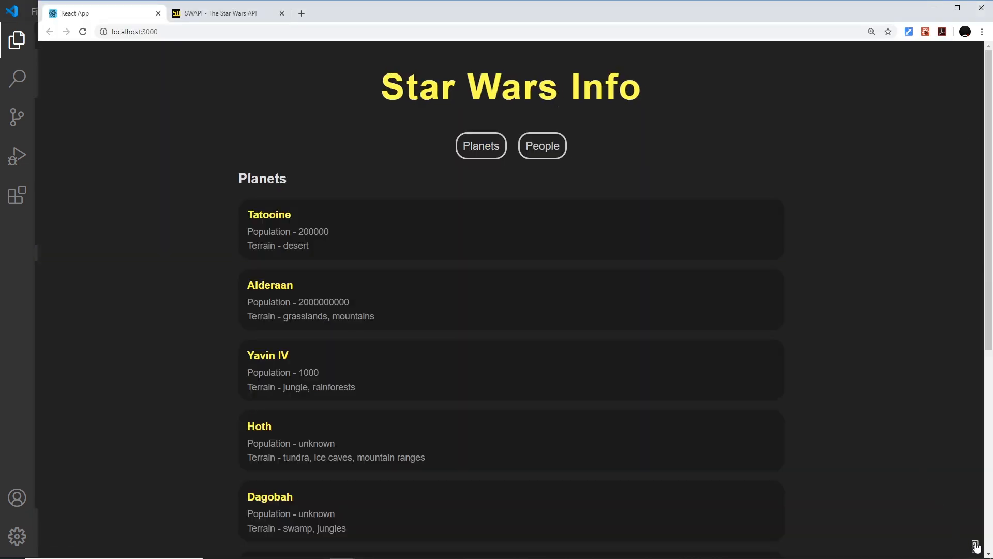
Show the React Query Devtools panel listing the stale planets query.
click(976, 546)
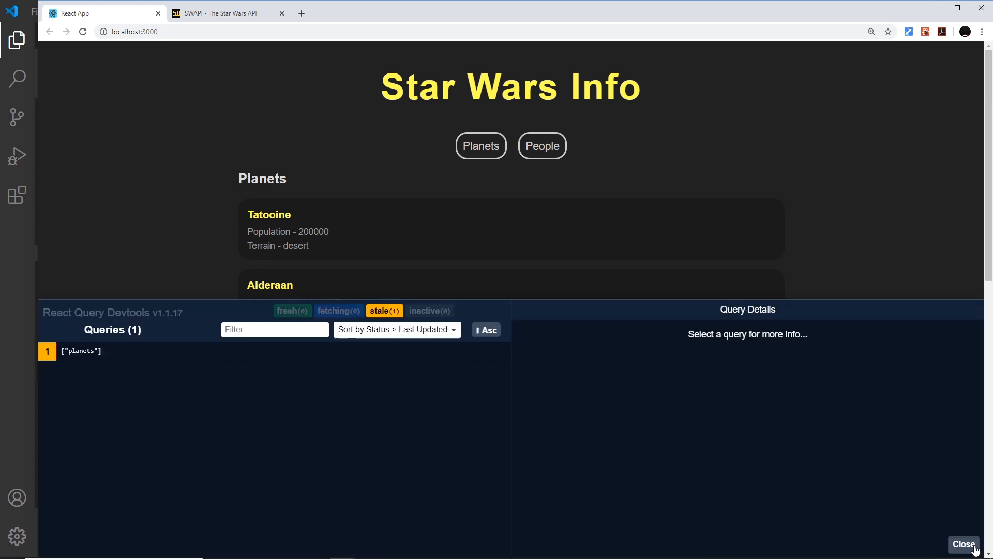
mouse_move(627, 247)
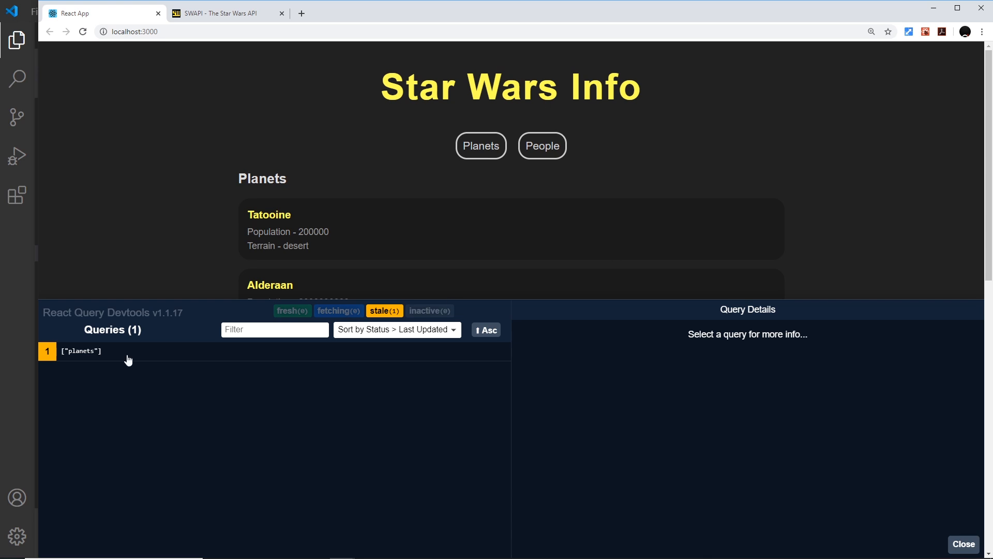
mouse_move(97, 357)
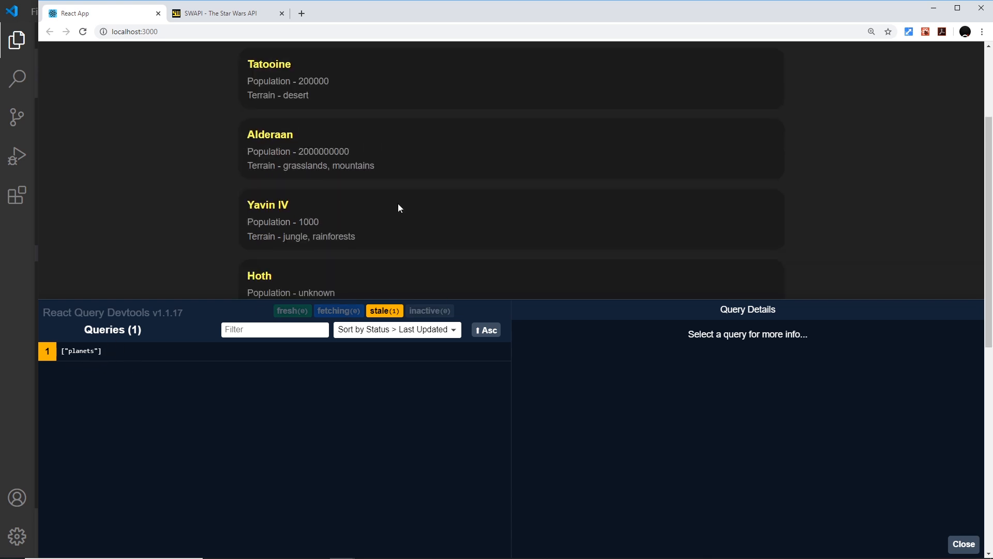
scroll(up, 3)
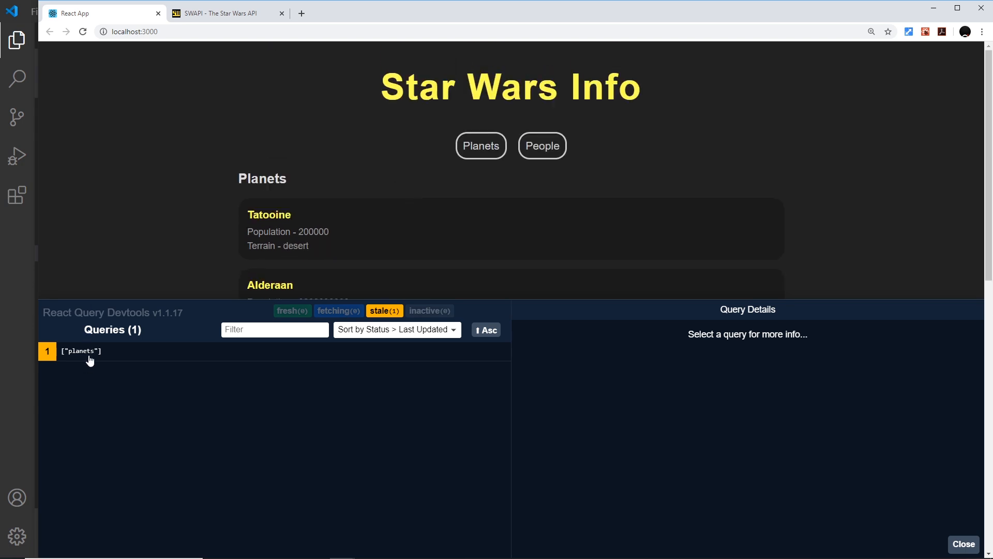
Select the ["planets"] query and expand its data and explorer entries.
click(81, 350)
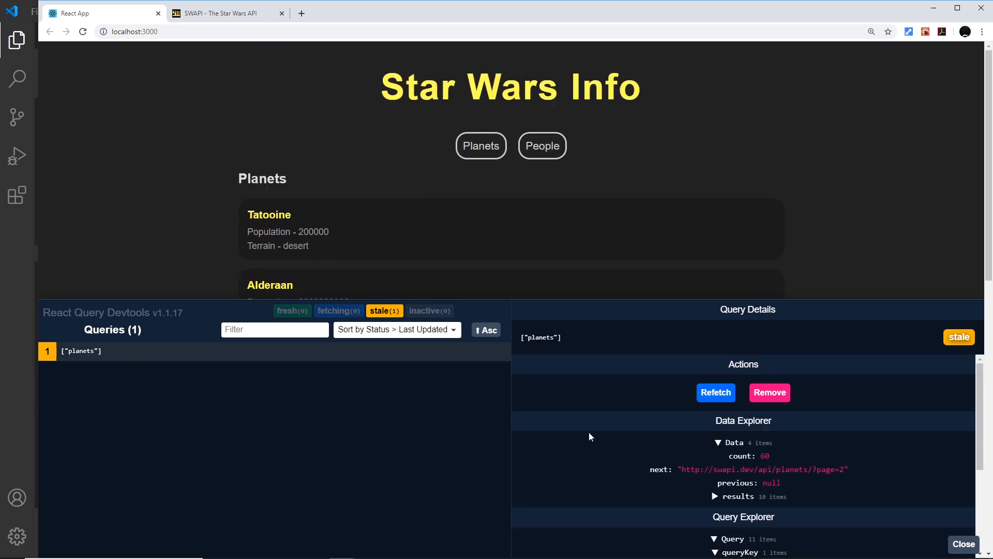
mouse_move(925, 444)
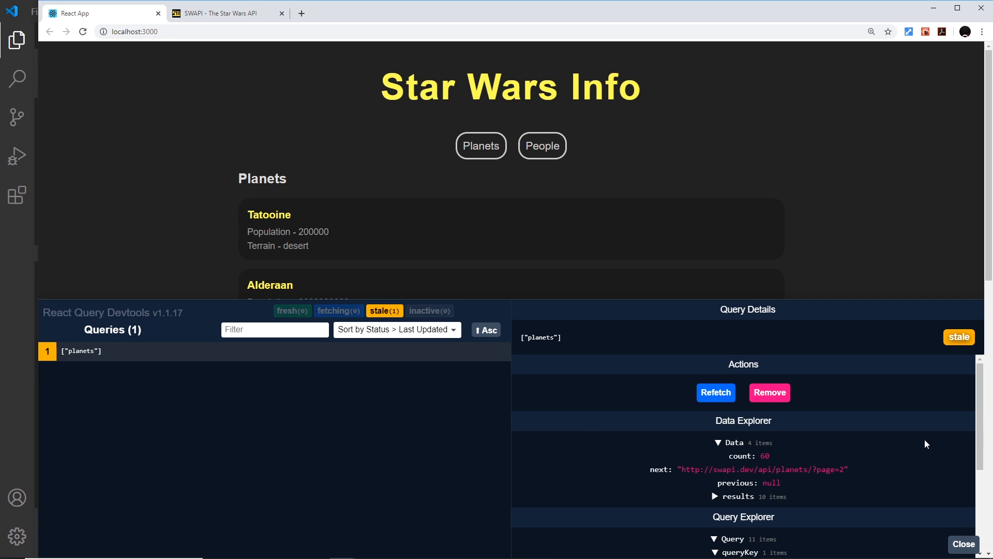
mouse_move(715, 405)
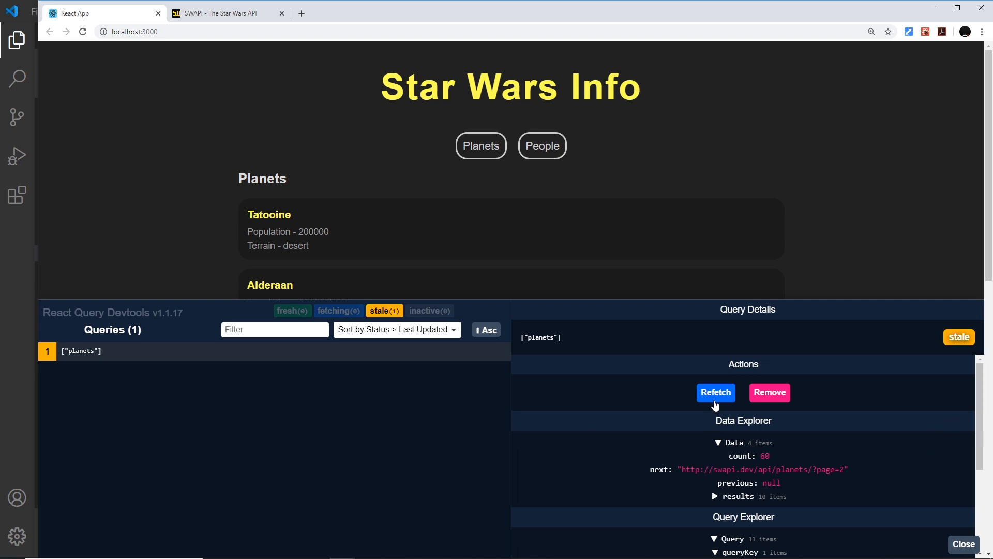
mouse_move(790, 422)
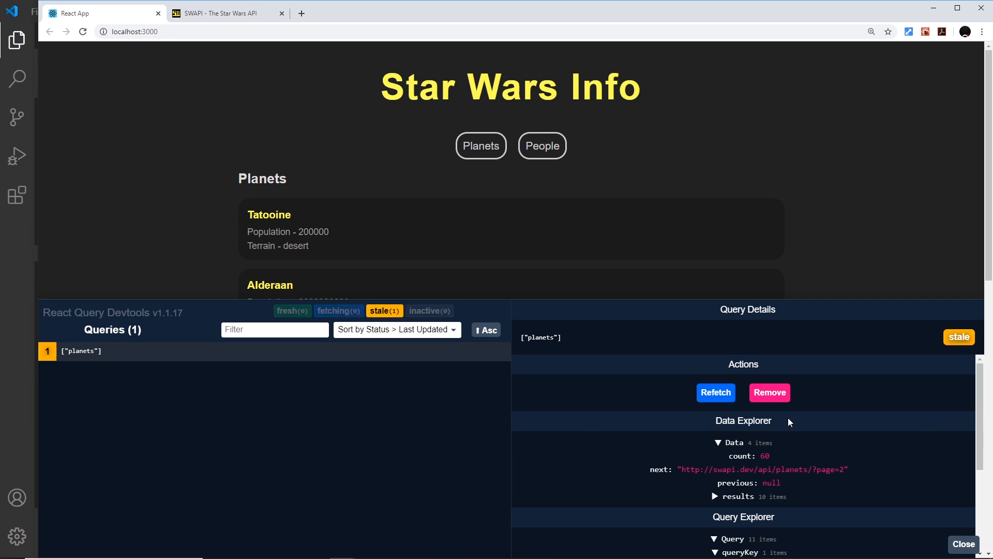
scroll(down, 3)
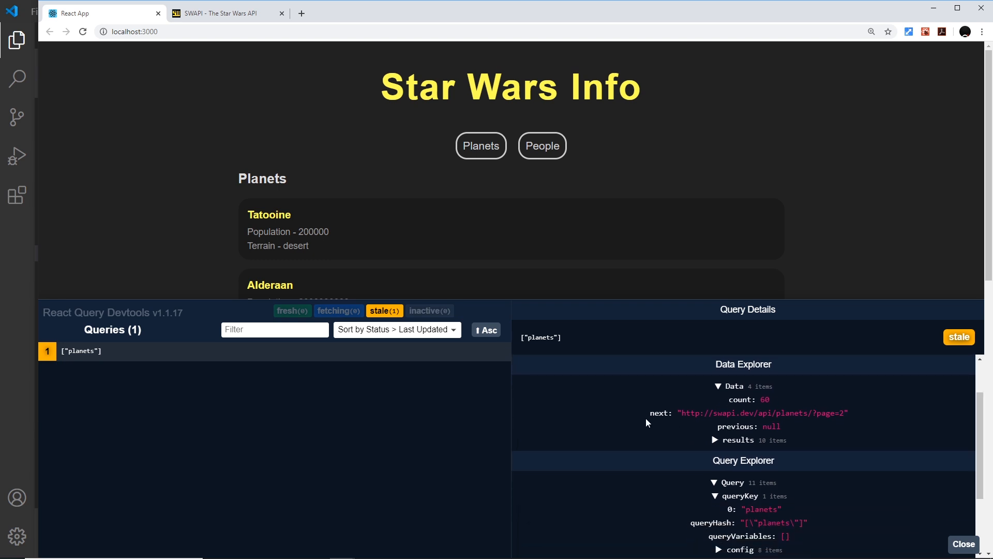
click(714, 440)
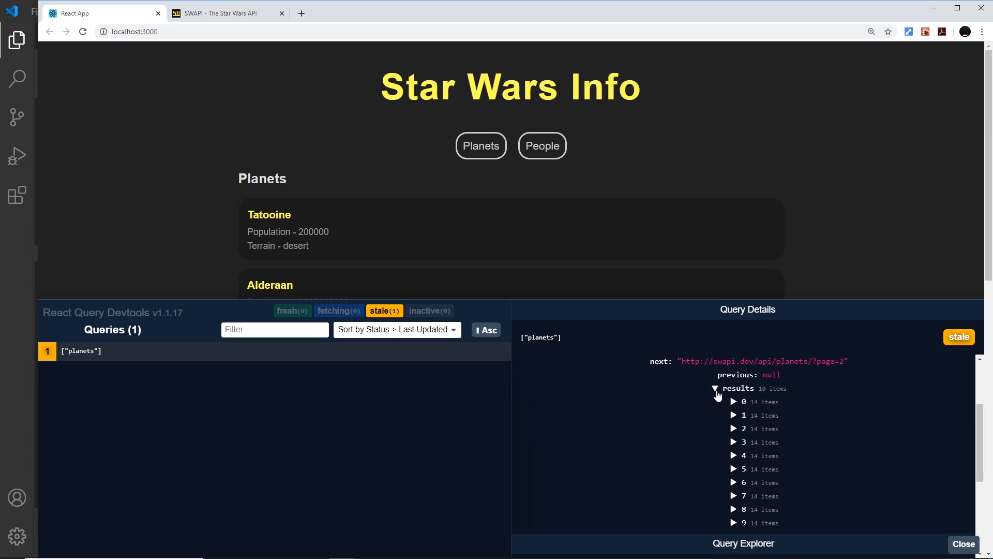
click(742, 543)
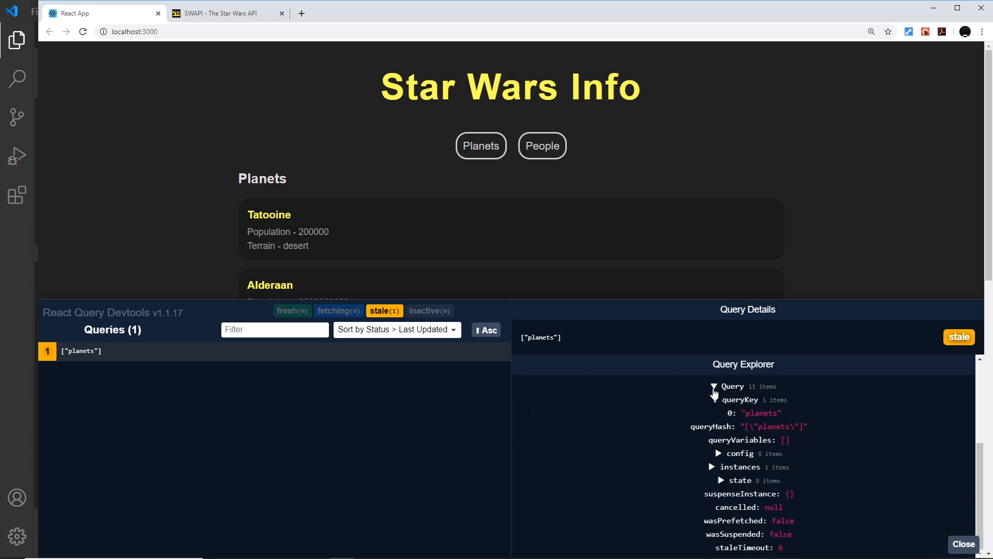
click(713, 400)
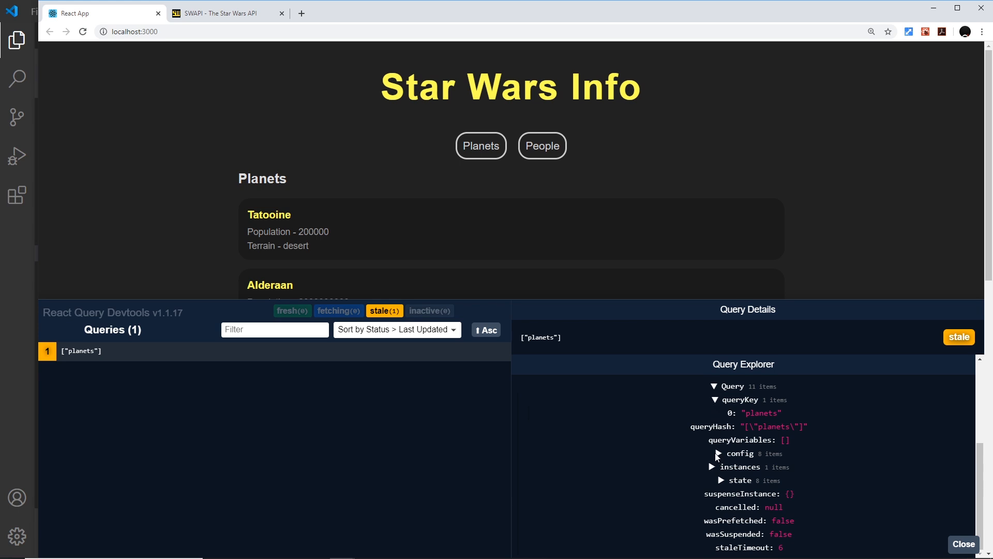
click(718, 453)
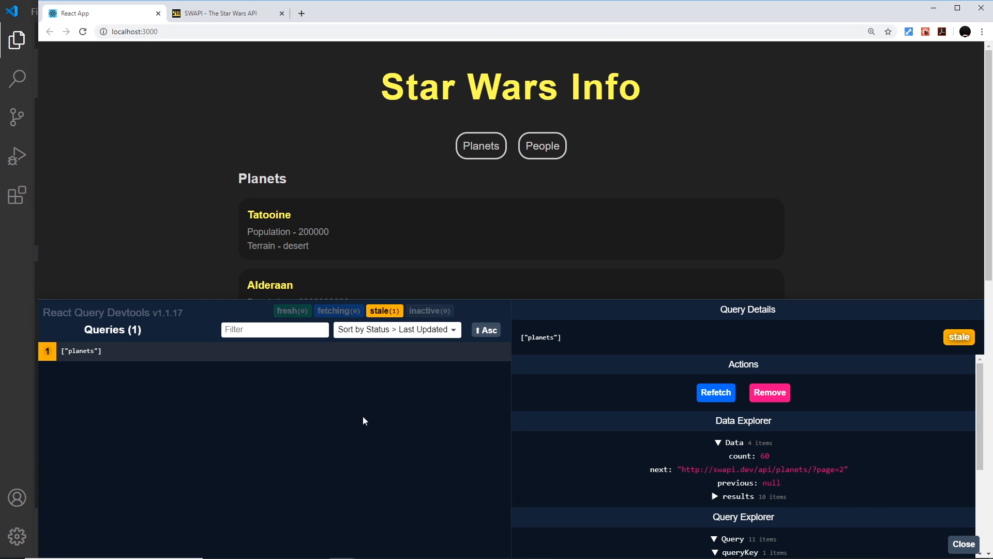
mouse_move(359, 257)
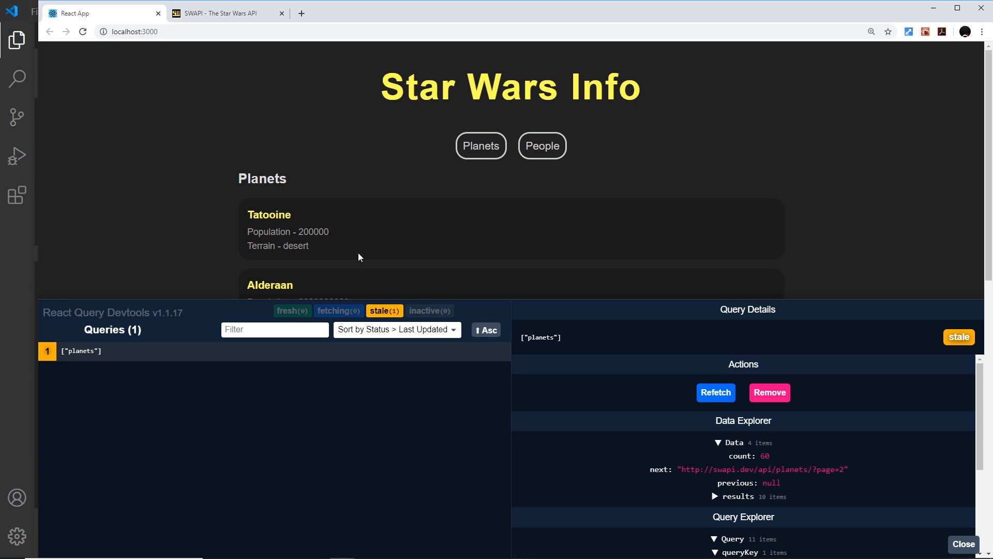
mouse_move(315, 212)
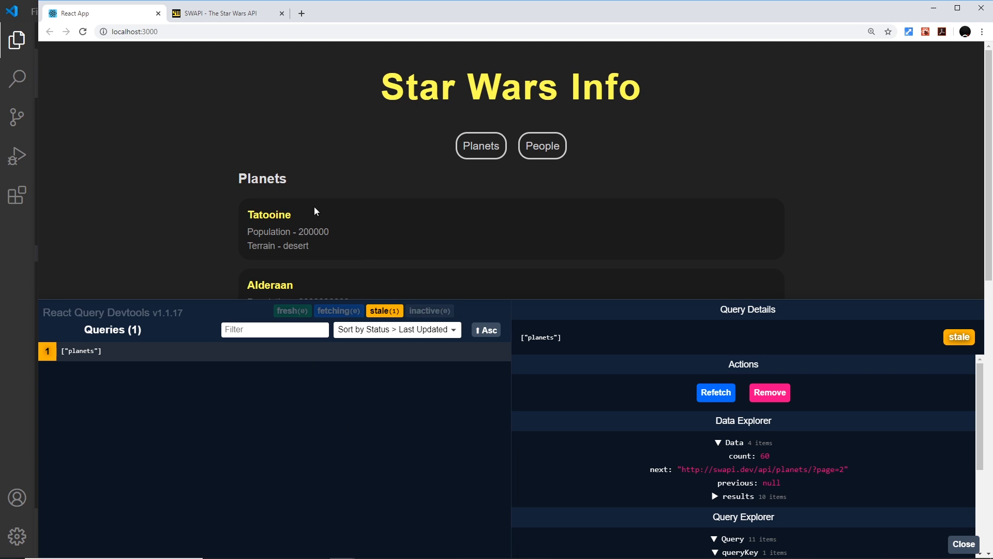
mouse_move(302, 320)
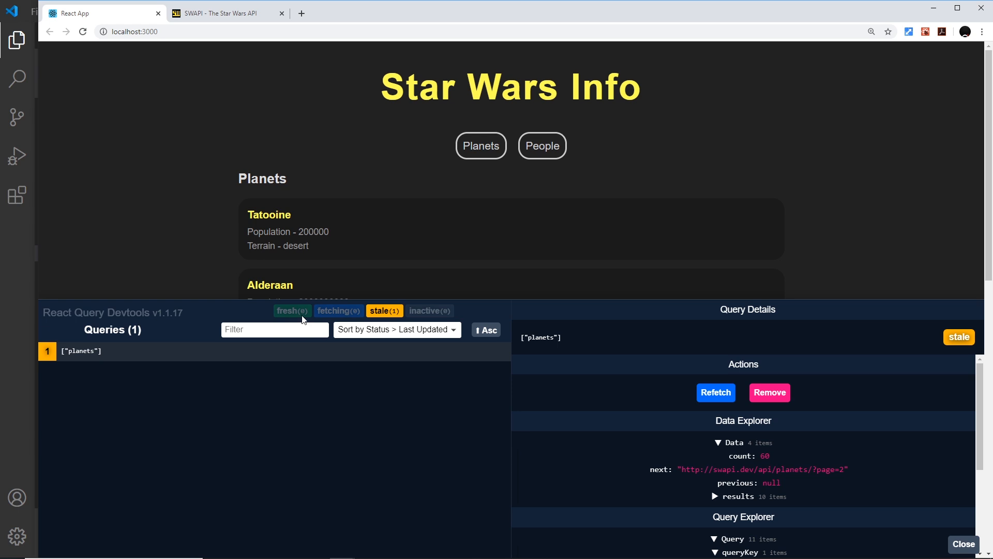
mouse_move(301, 319)
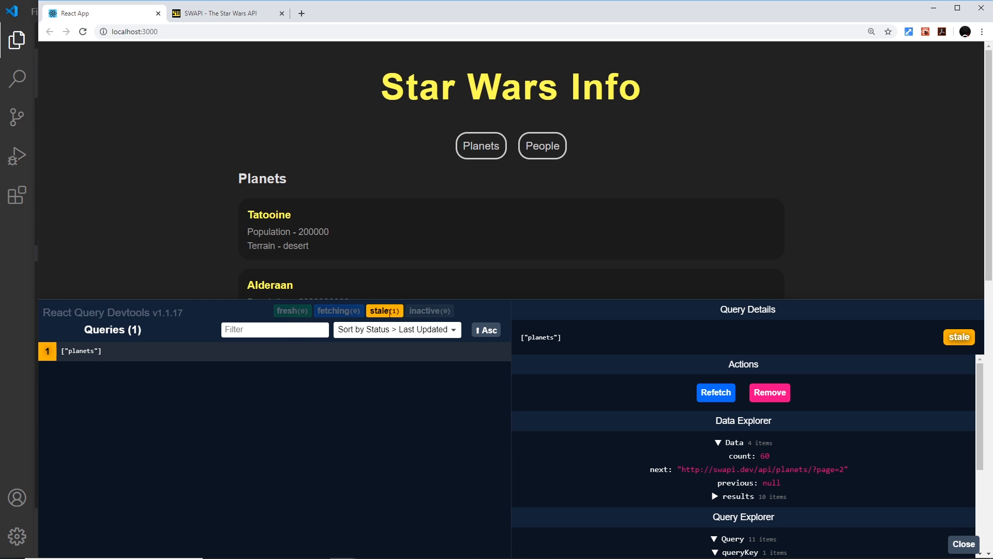
mouse_move(702, 414)
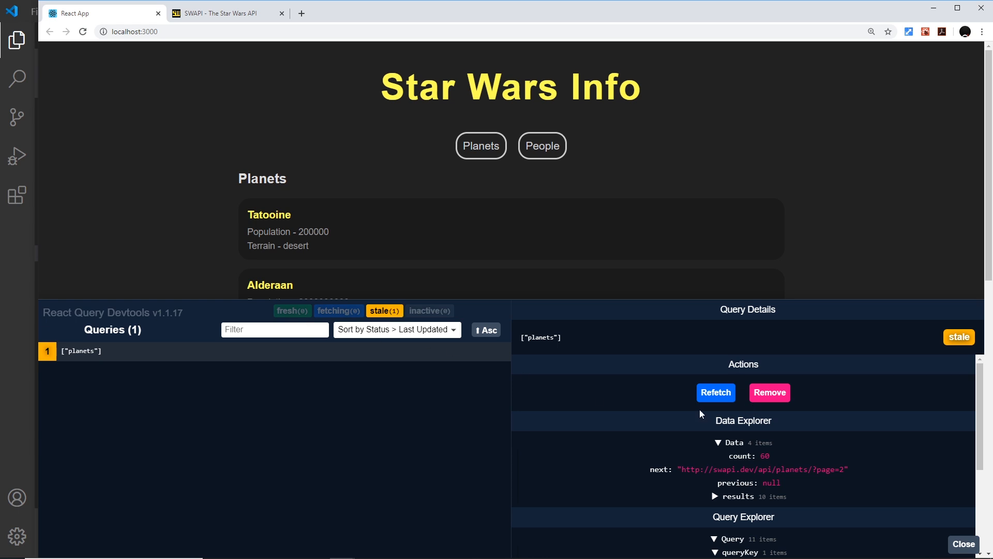
mouse_move(288, 318)
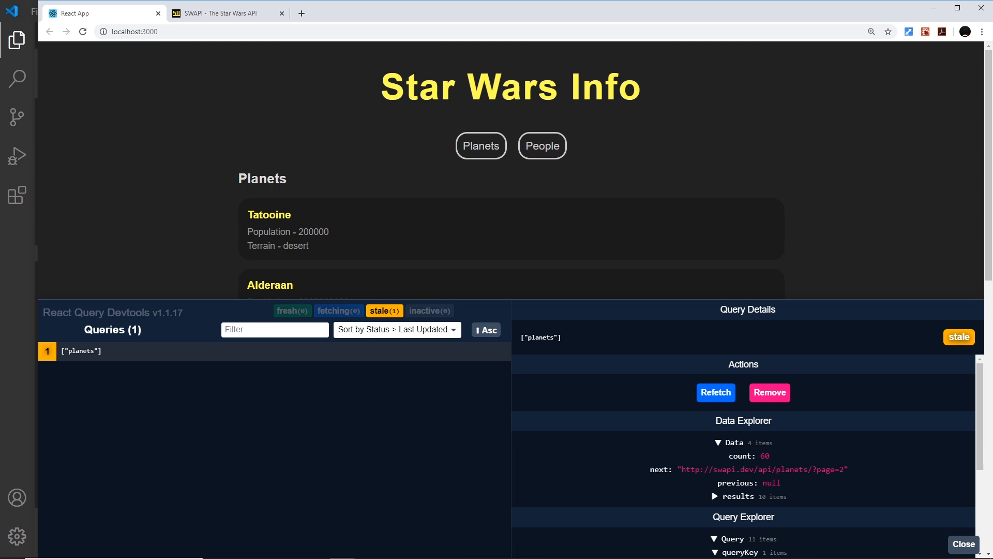
mouse_move(647, 210)
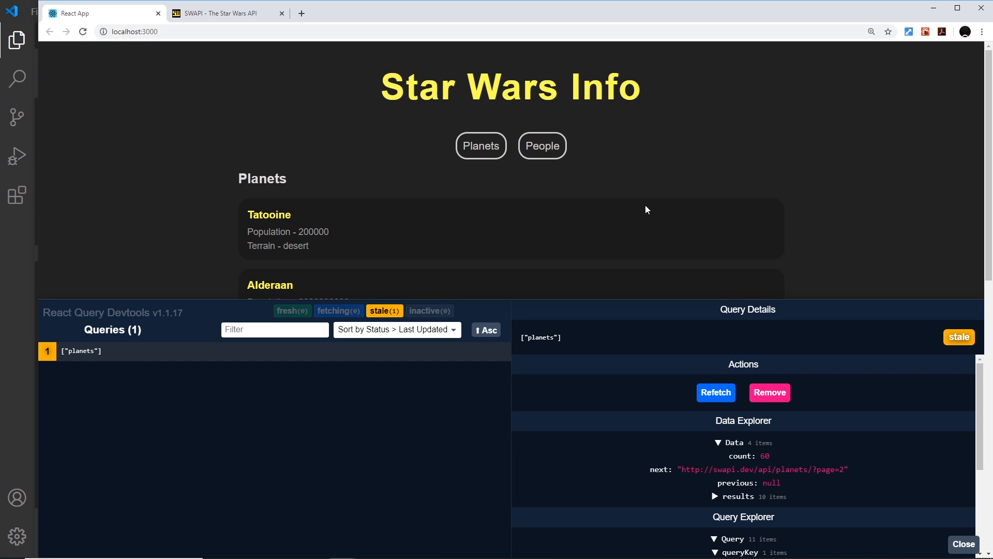
mouse_move(238, 28)
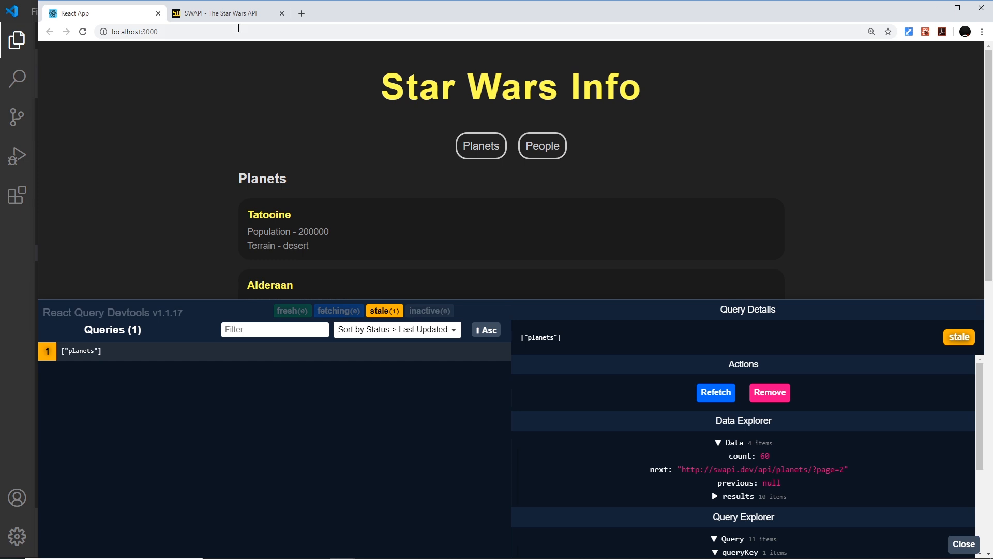
Switch to the SWAPI documentation tab and back to the React App twice to refocus it.
click(223, 12)
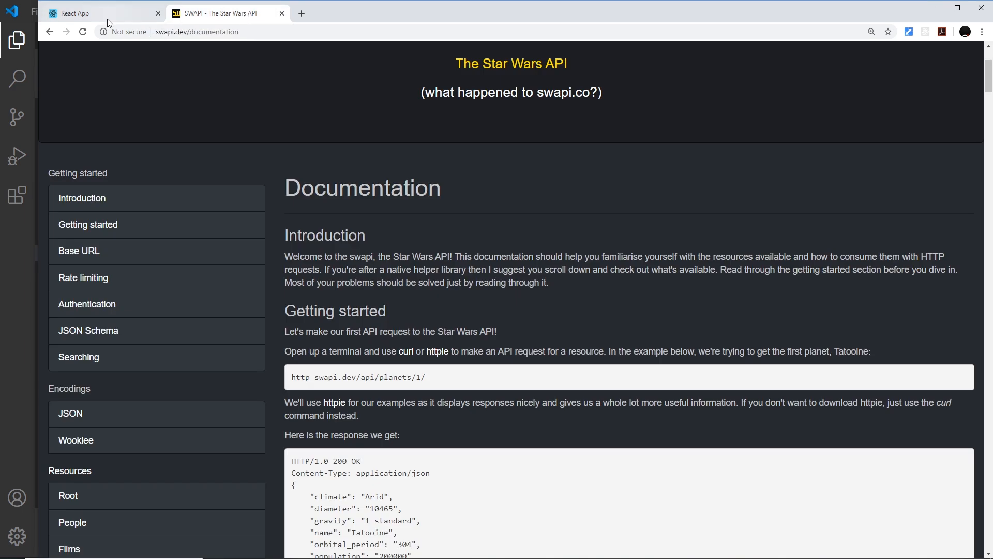
click(75, 12)
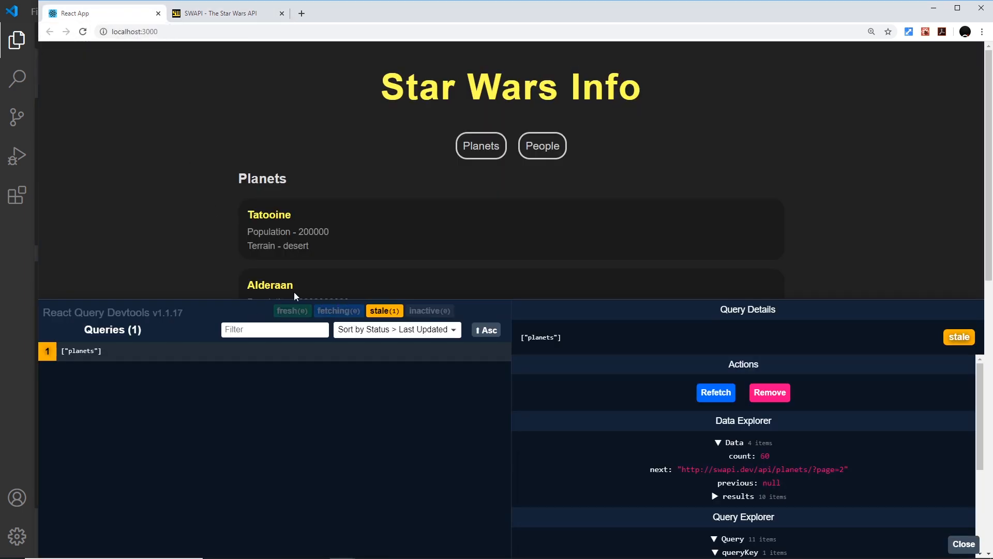
mouse_move(317, 152)
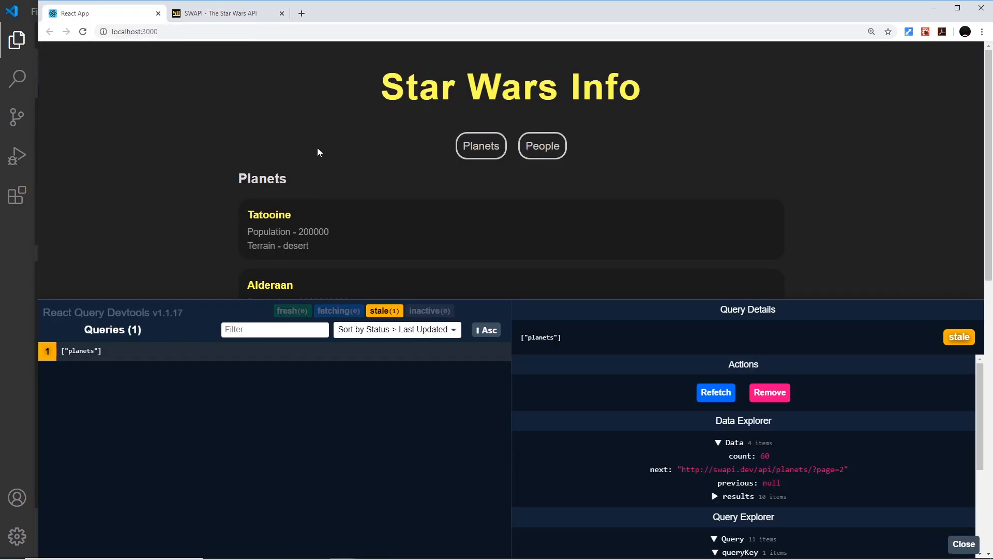
mouse_move(330, 410)
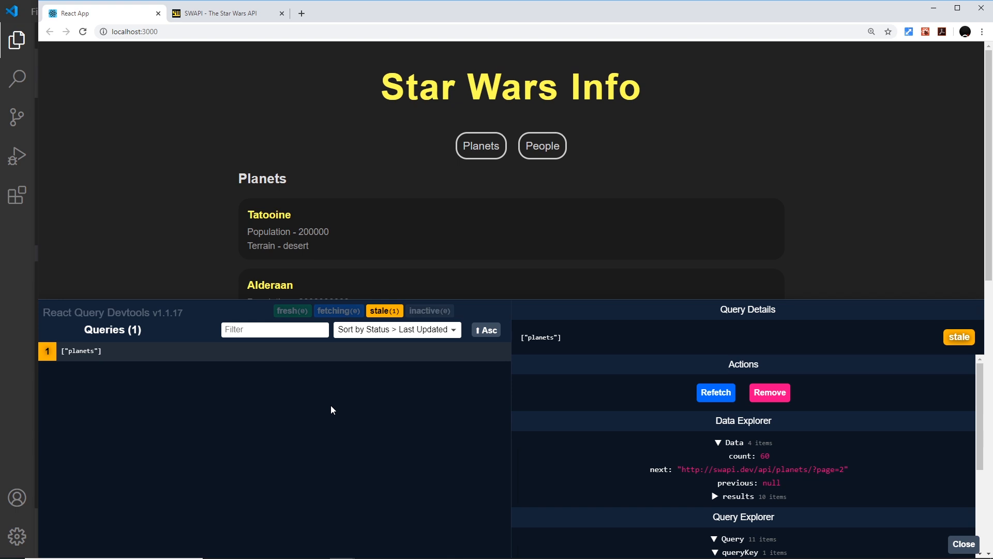
mouse_move(294, 304)
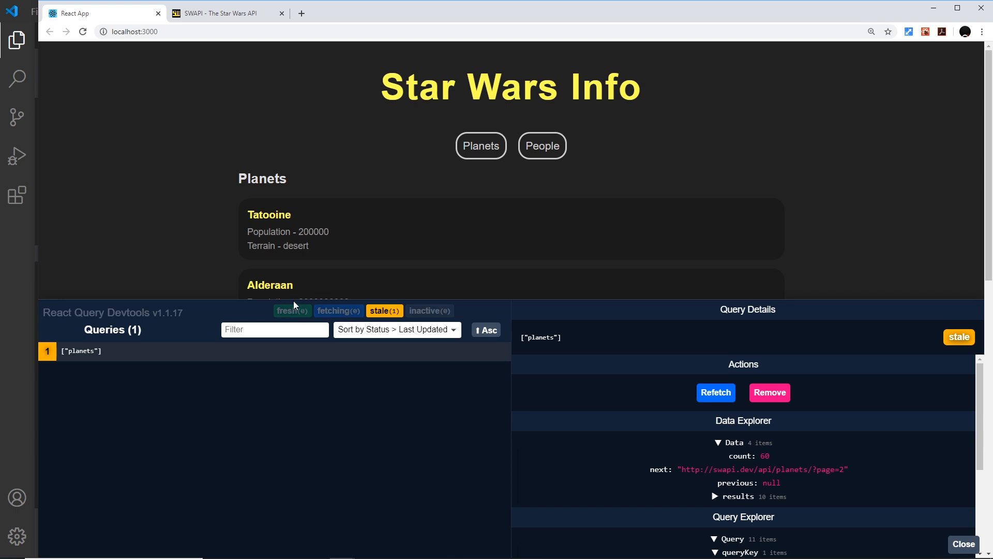
click(225, 13)
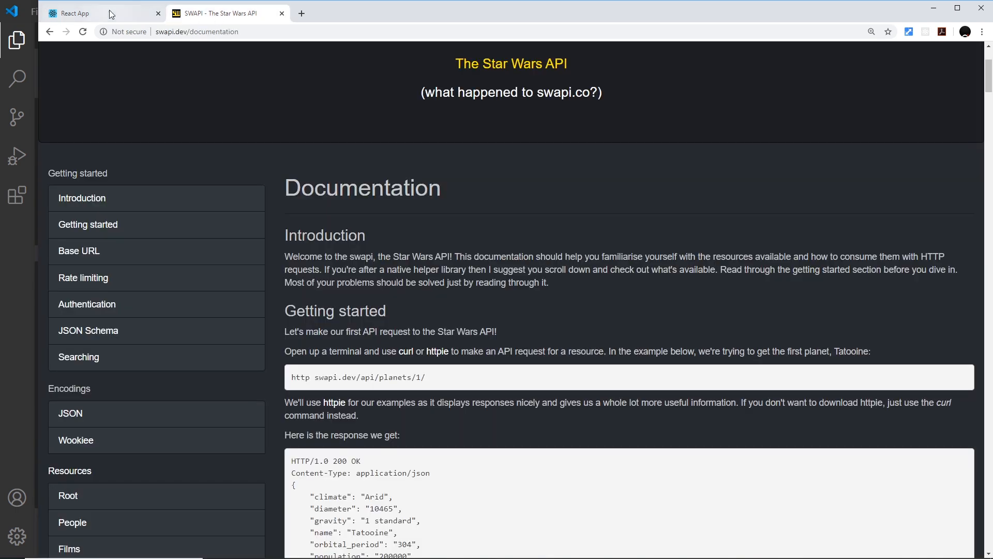
click(75, 12)
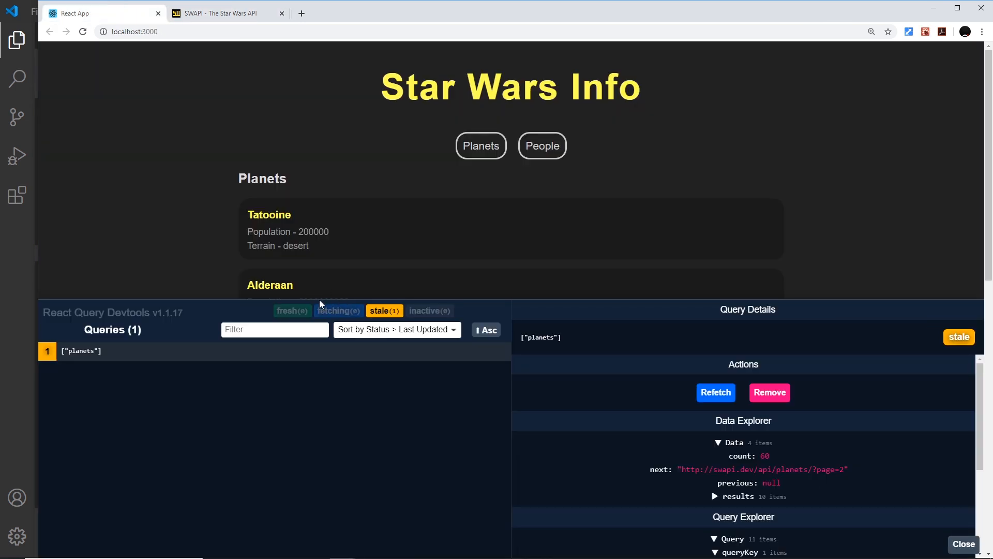
mouse_move(444, 326)
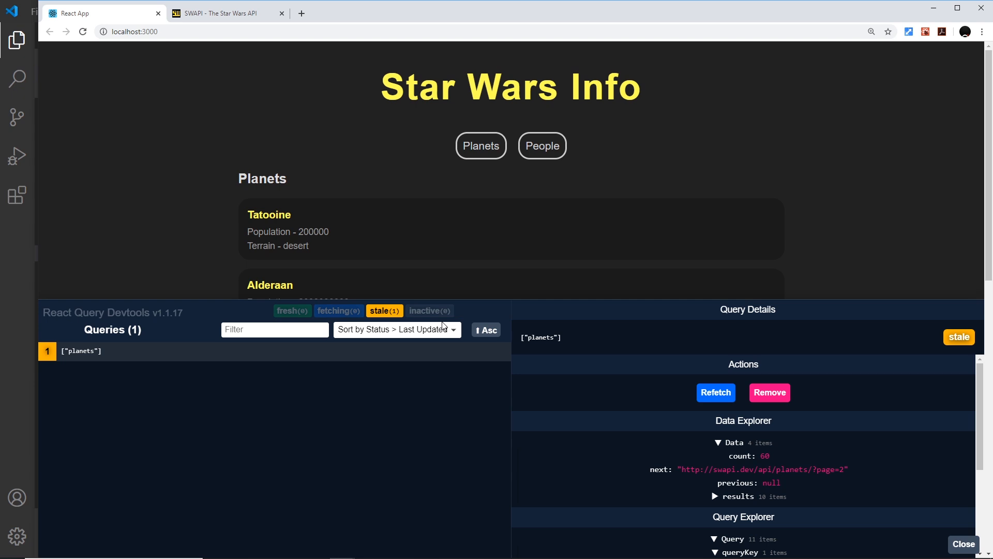
mouse_move(334, 225)
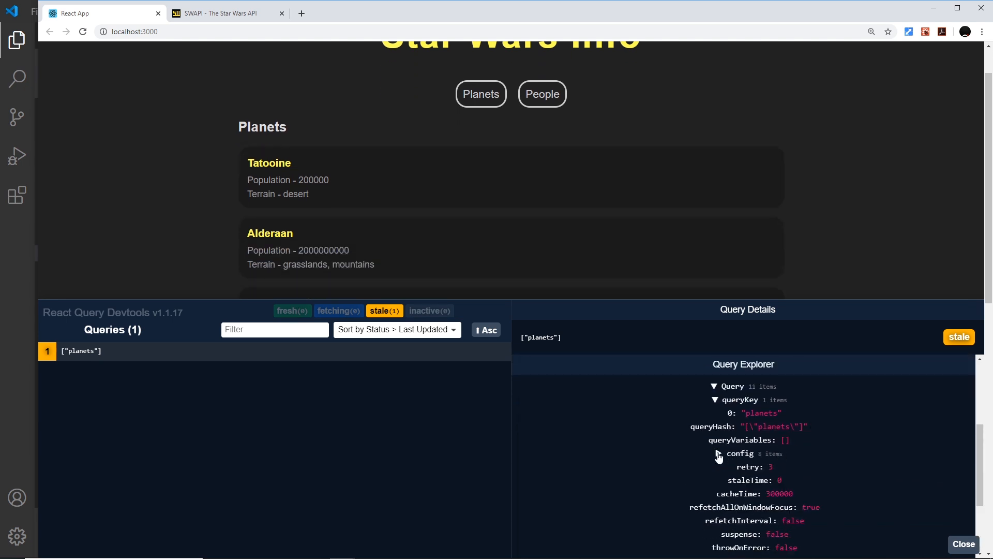
scroll(down, 3)
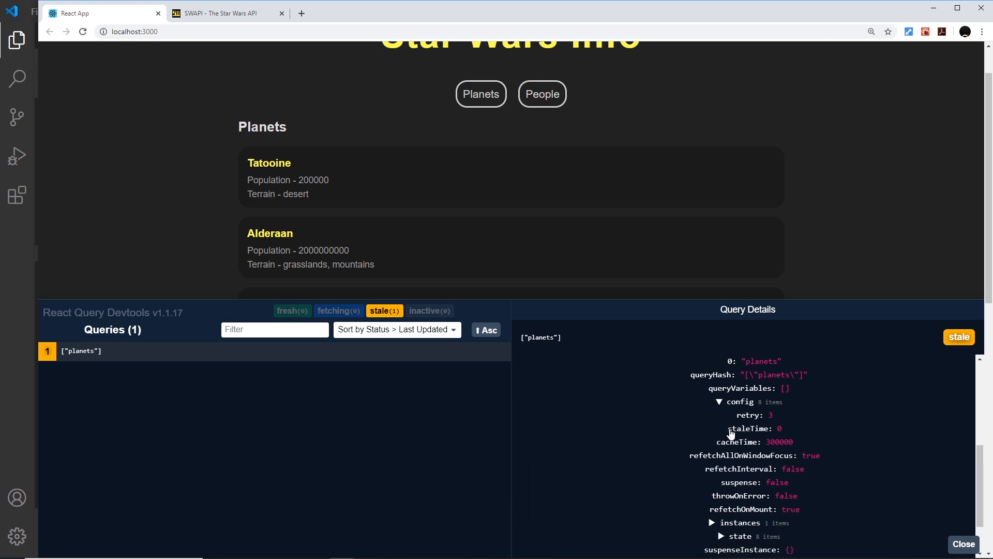
mouse_move(678, 447)
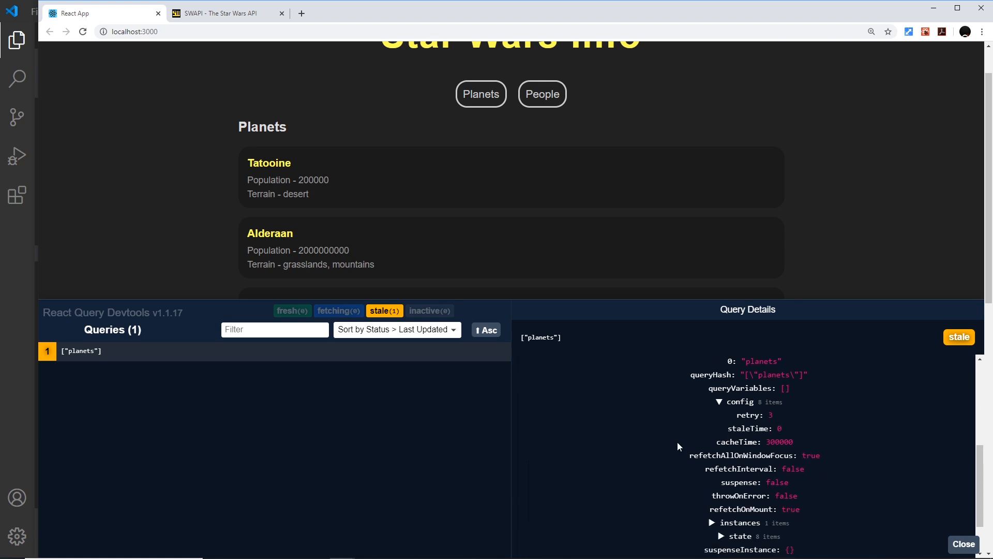
mouse_move(319, 313)
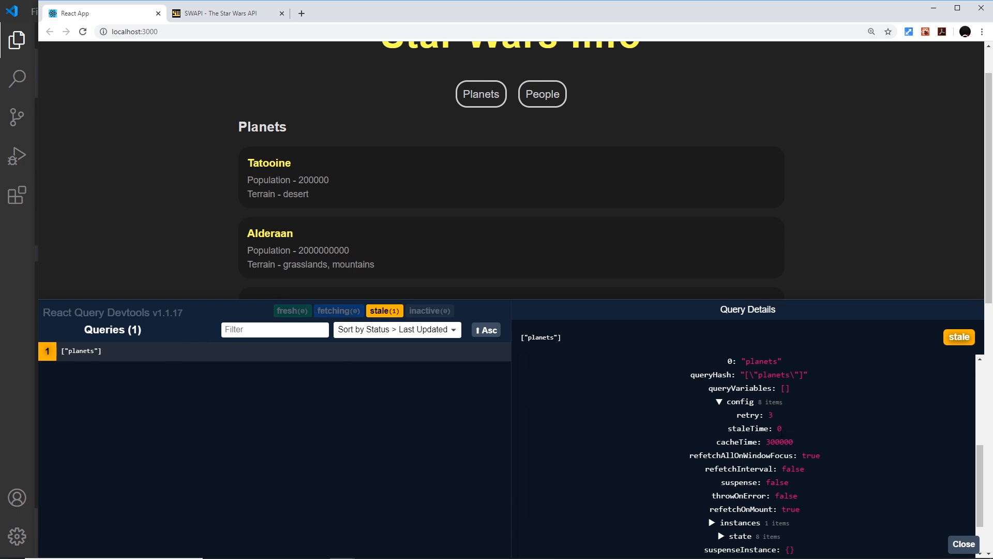
mouse_move(675, 436)
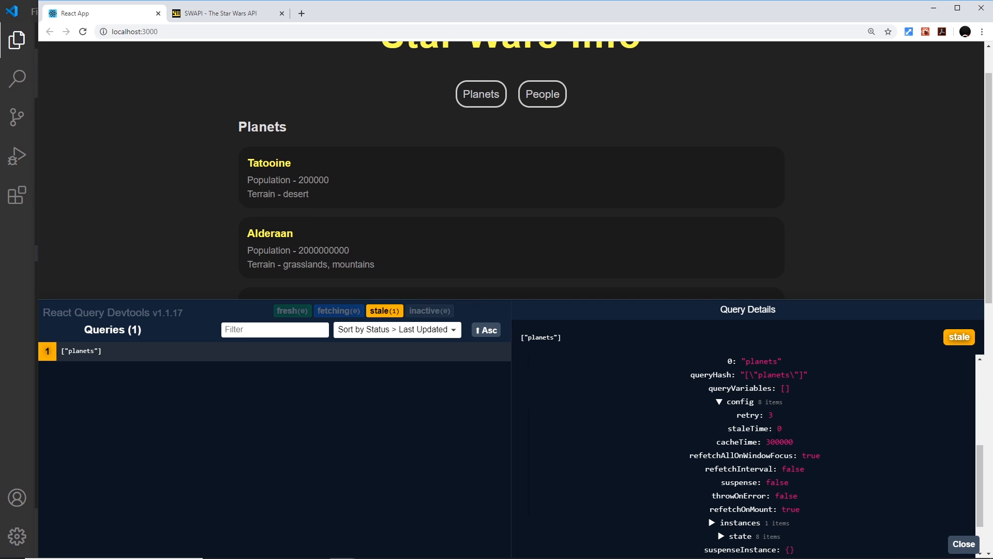
mouse_move(24, 405)
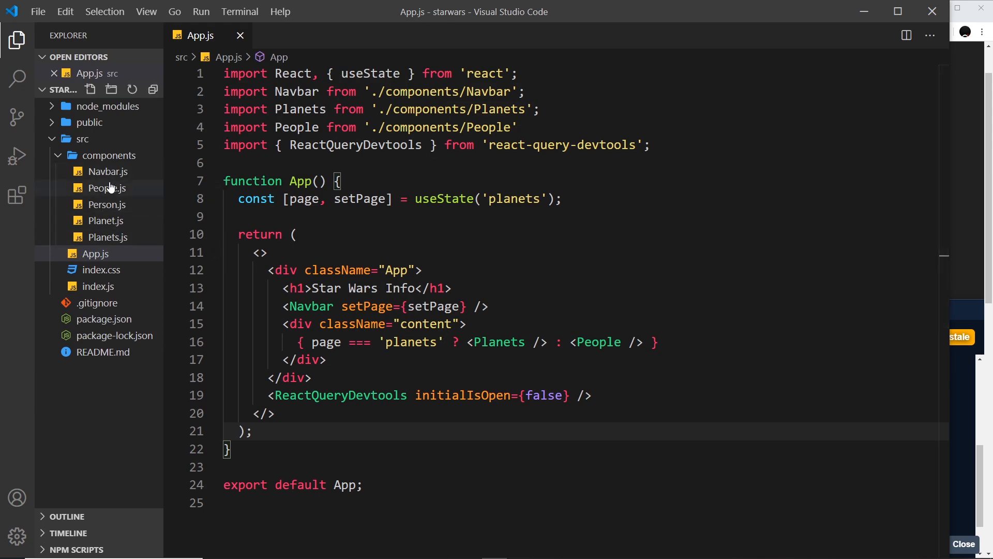
mouse_move(106, 204)
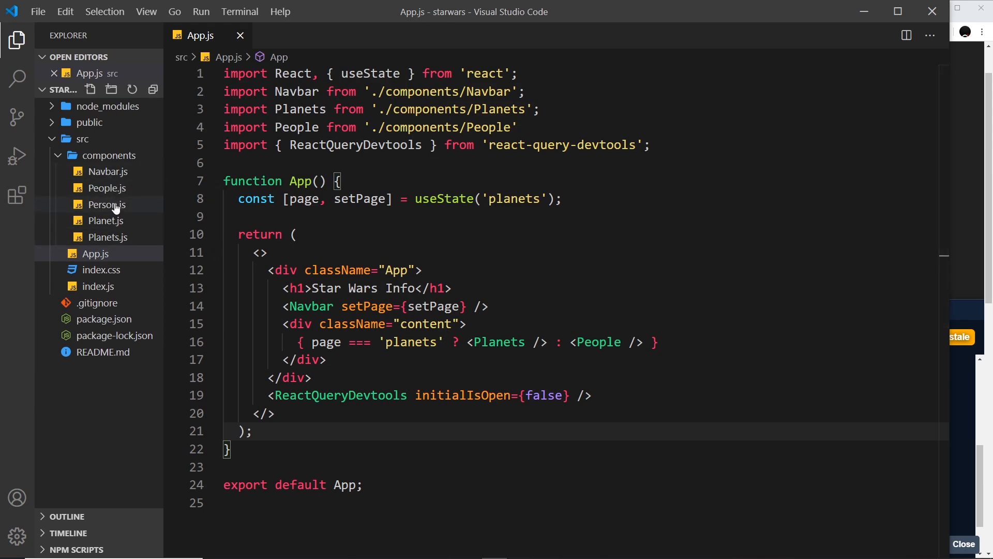
mouse_move(106, 236)
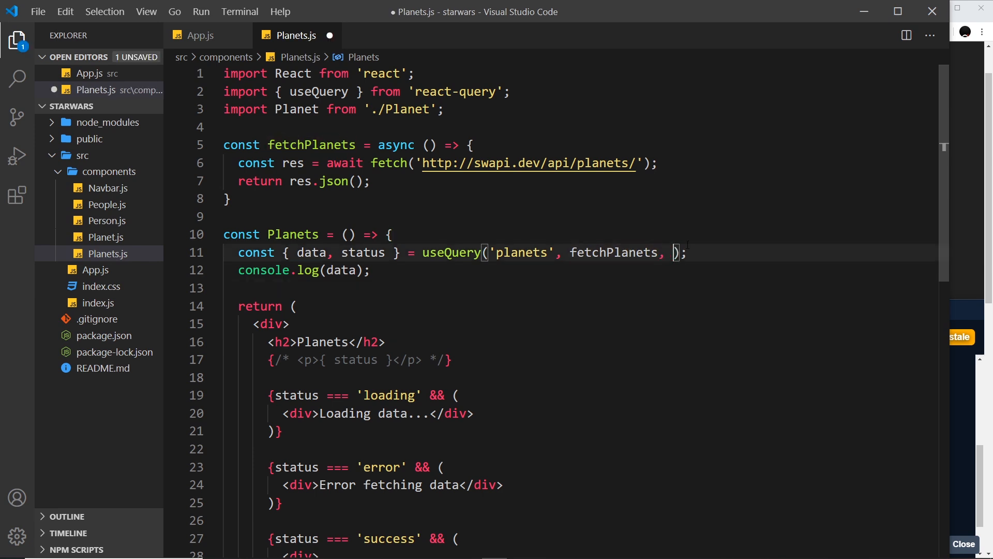
Pass useQuery an options object with staleTime 2000, then change it to 5000.
text({})
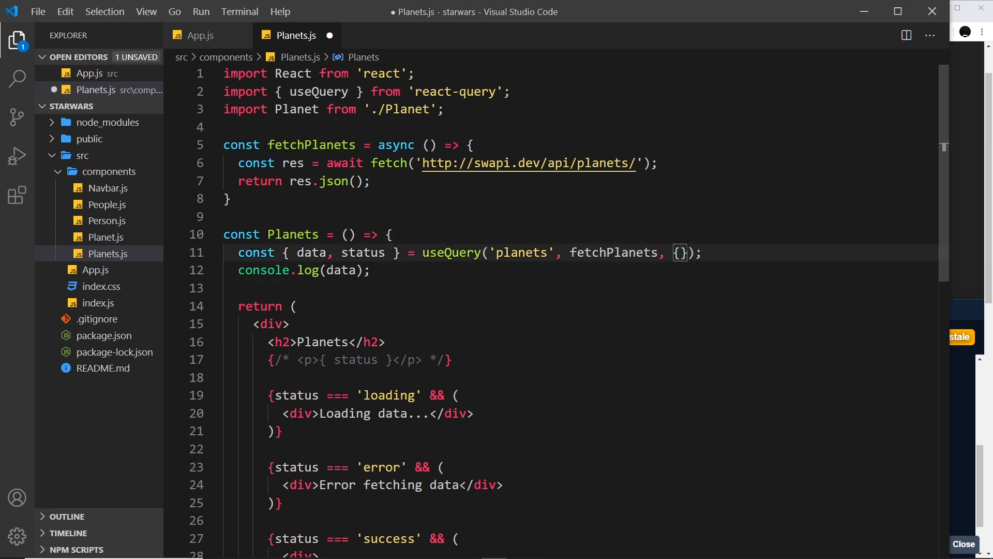
key(Enter)
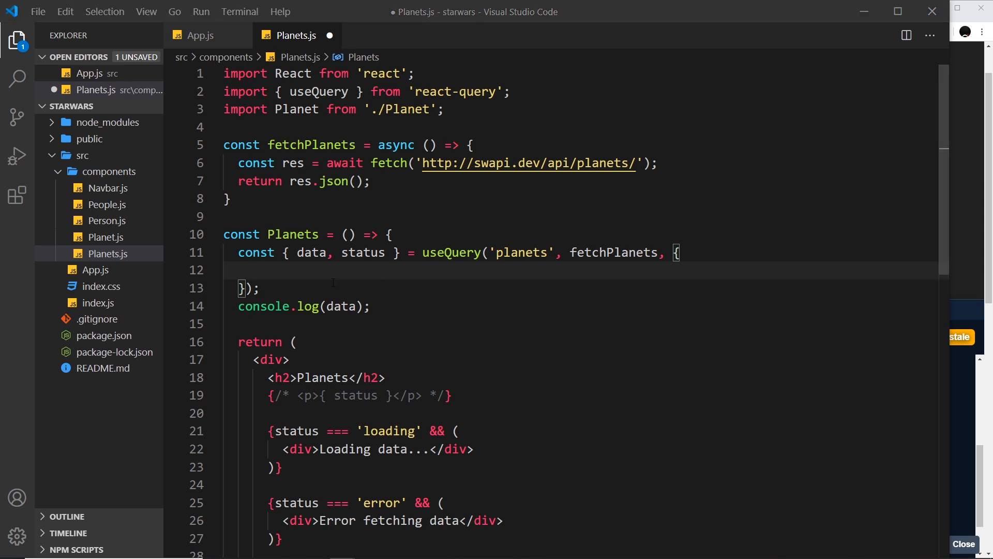
text(staleTime)
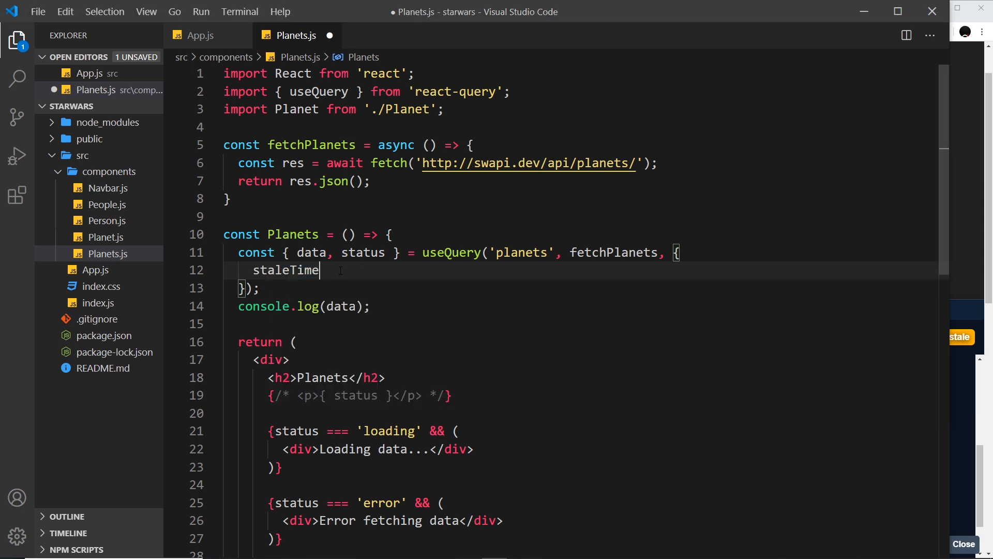
text(: 2000)
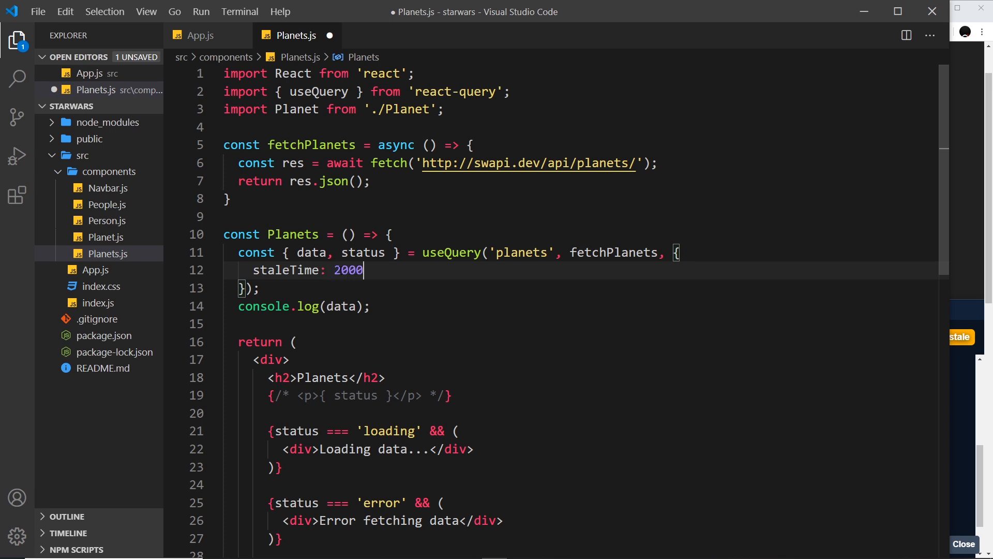
text(,)
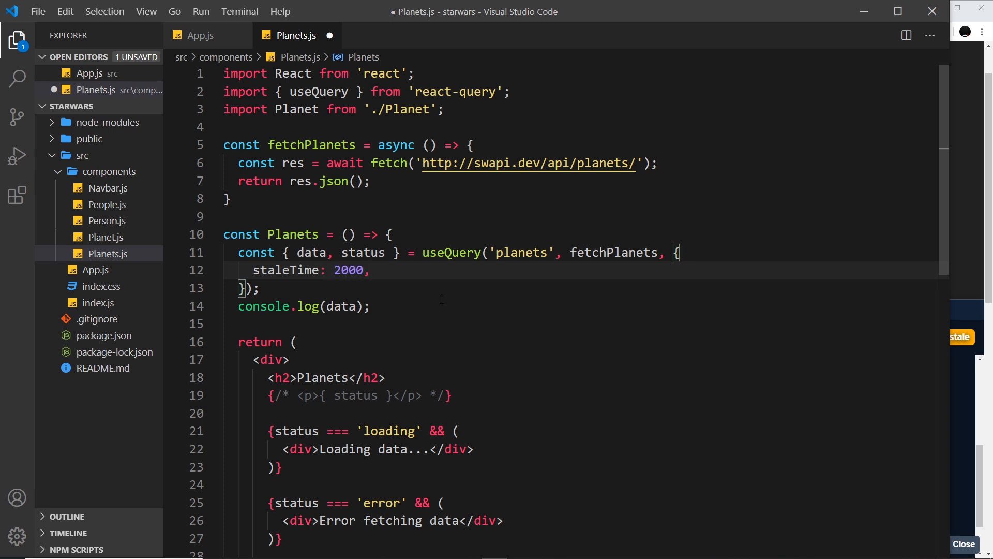
click(370, 270)
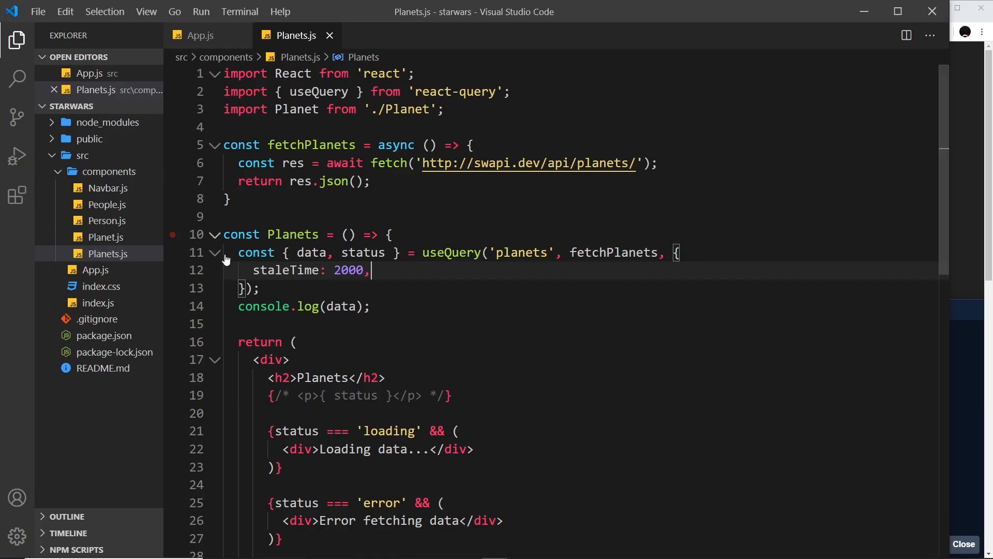
text(5)
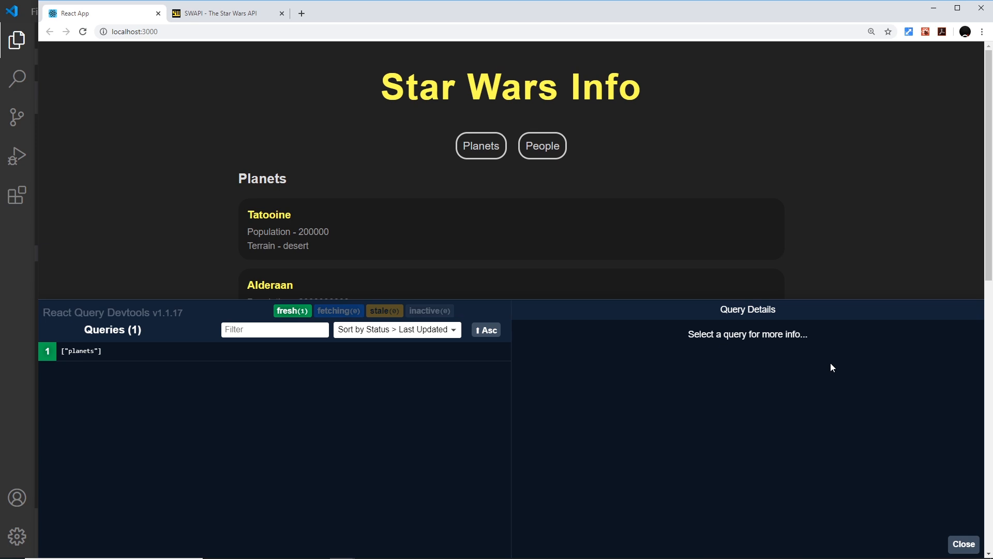
mouse_move(245, 16)
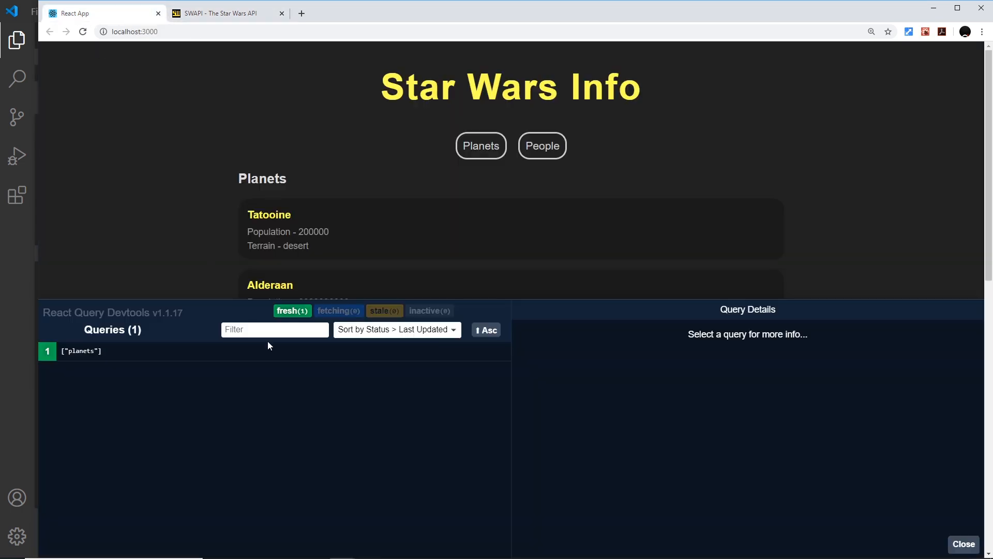
mouse_move(327, 385)
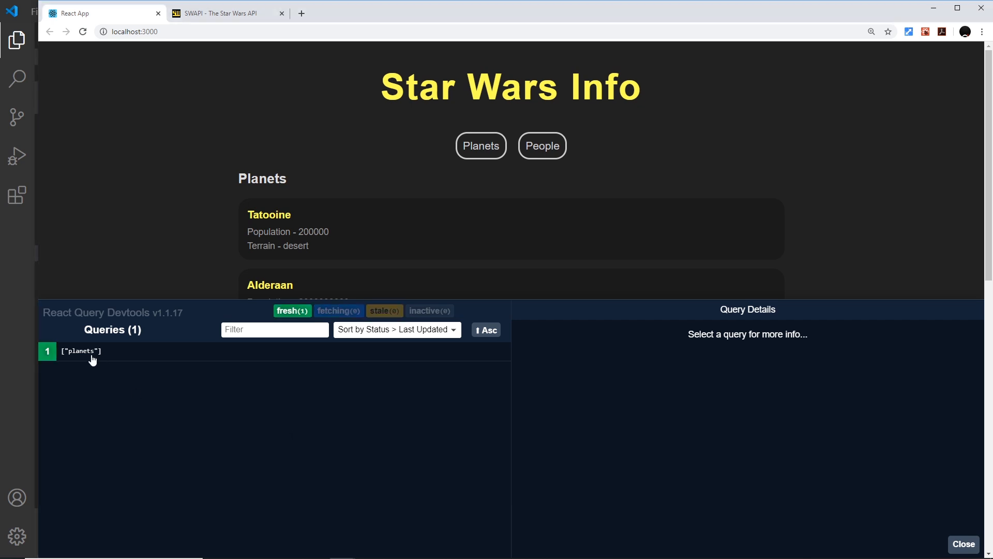
Select the planets query and expand its config showing staleTime 5000 and cacheTime 300000.
click(81, 351)
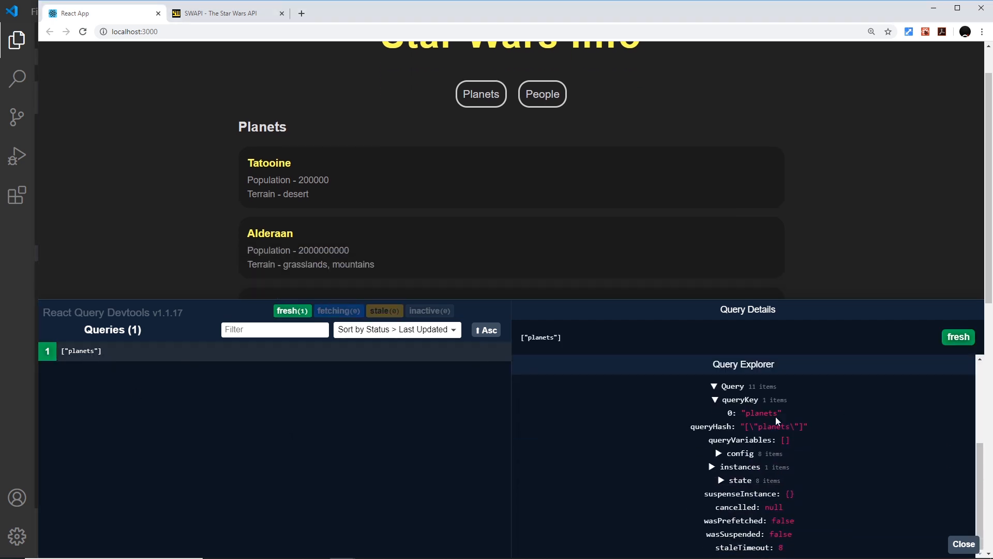
click(718, 453)
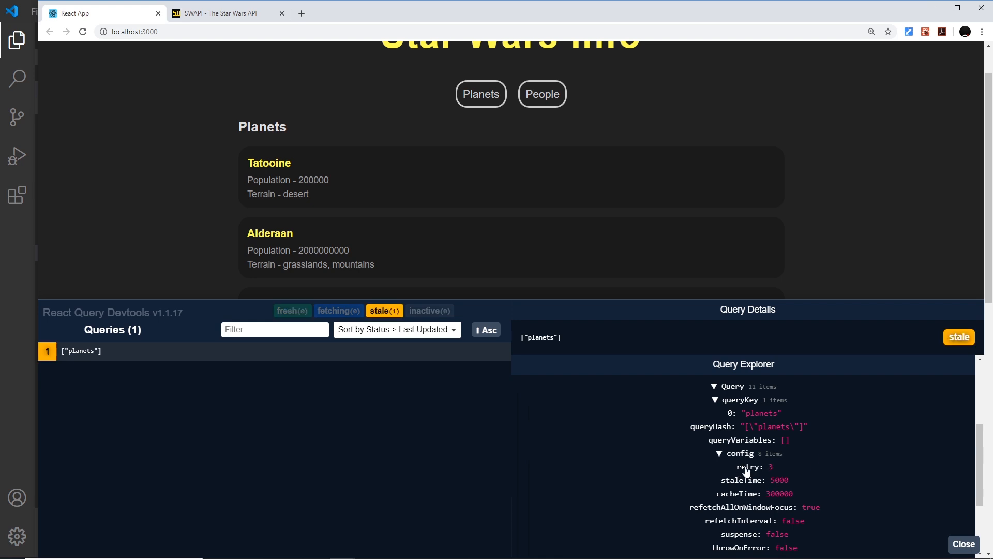
mouse_move(814, 478)
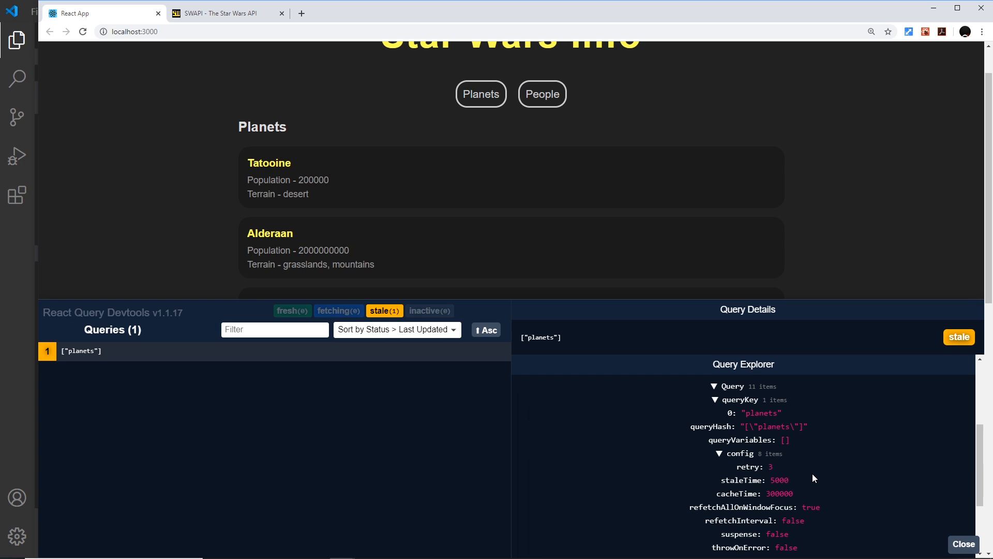
mouse_move(803, 477)
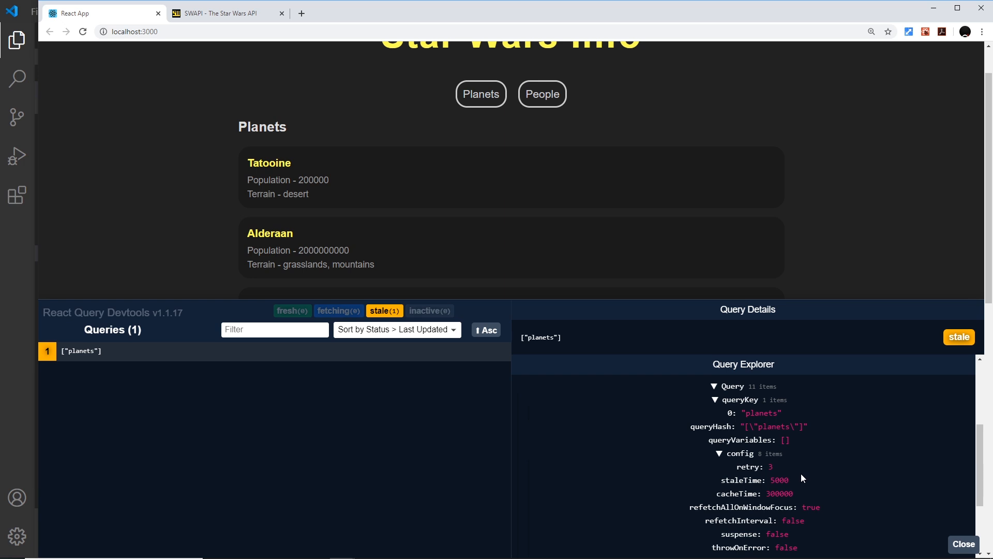
mouse_move(754, 501)
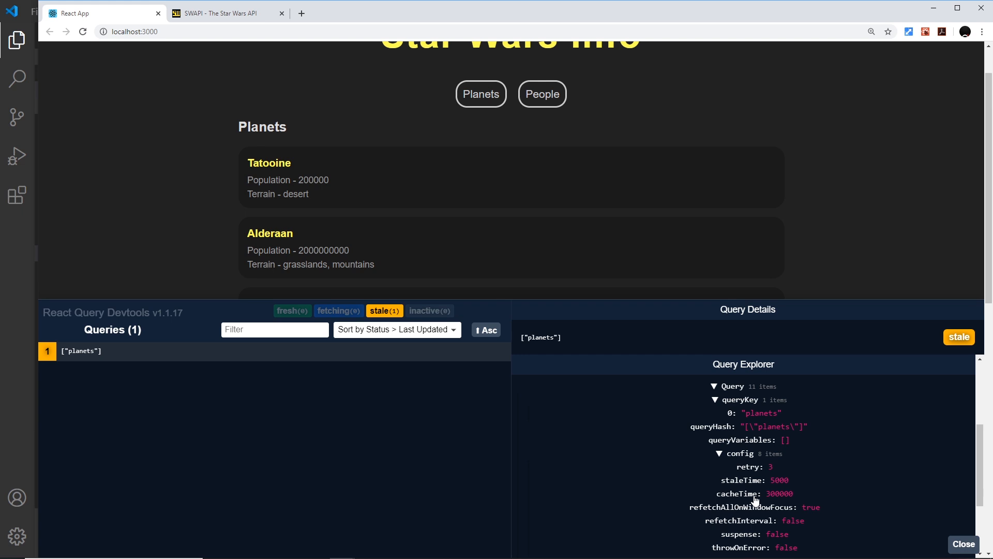
mouse_move(797, 498)
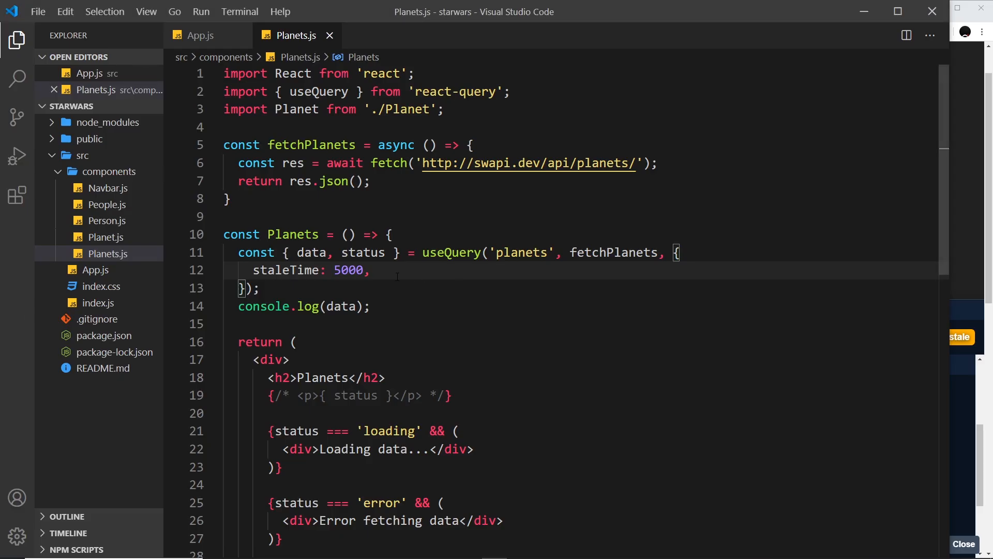
Add cacheTime 10 under staleTime, set staleTime to 0, and save Planets.js.
text(cacheTime: 10,)
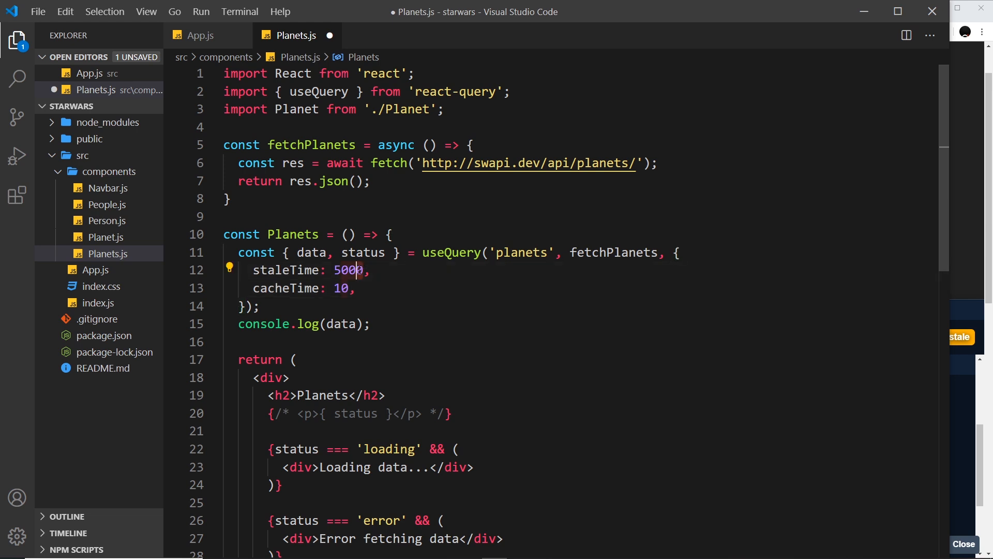
text(0)
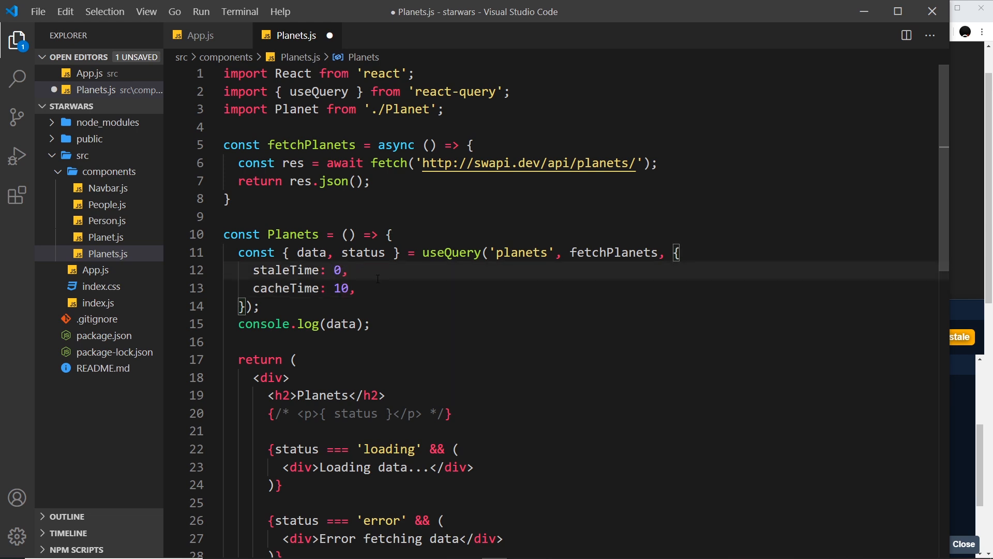
key(ctrl+s)
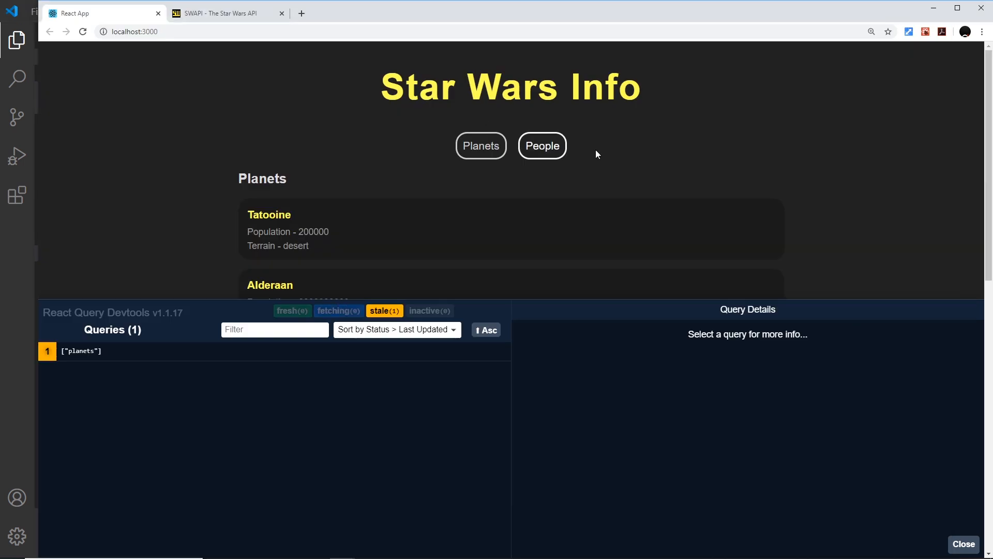
Switch between People and Planets pages, watching the inactive planets query drop from the cache.
click(541, 146)
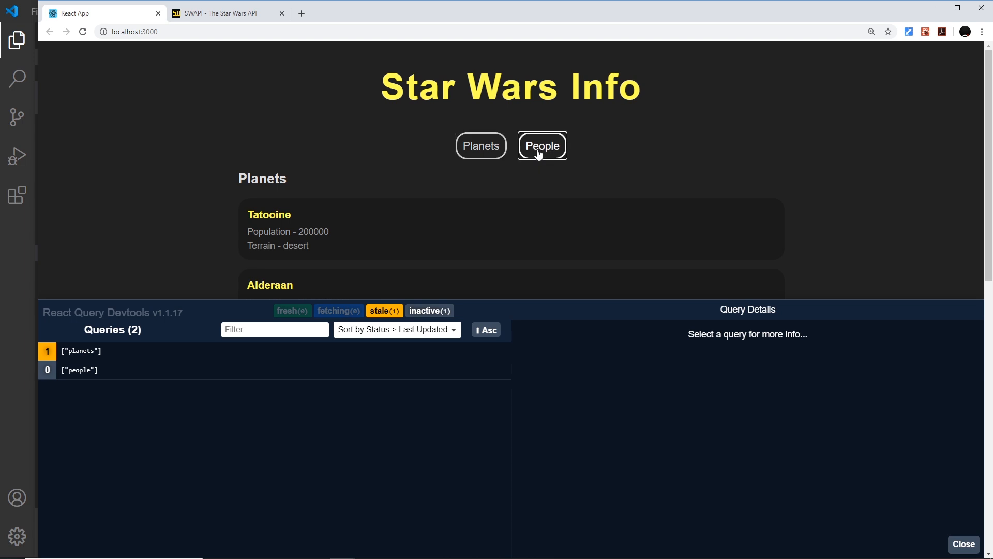
click(541, 146)
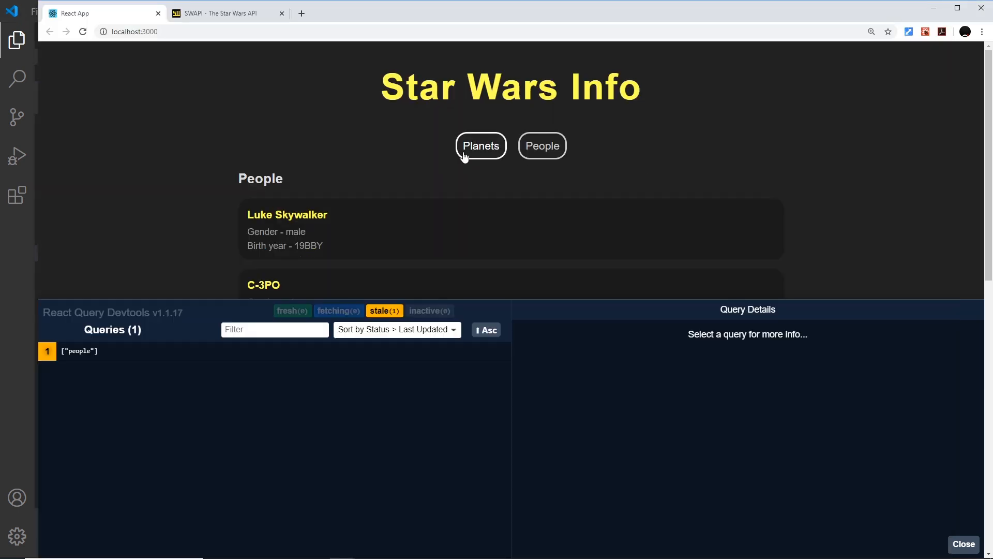
click(541, 146)
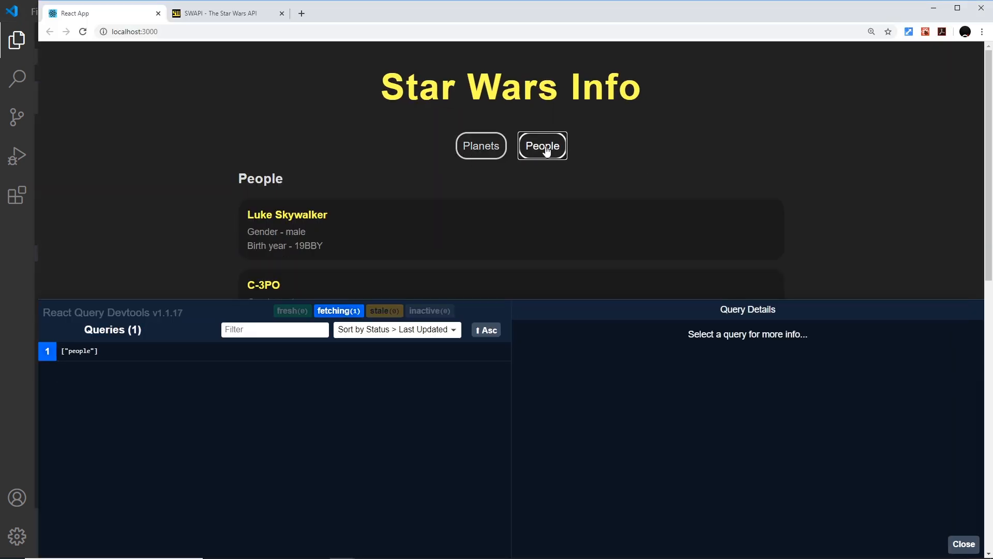
click(480, 146)
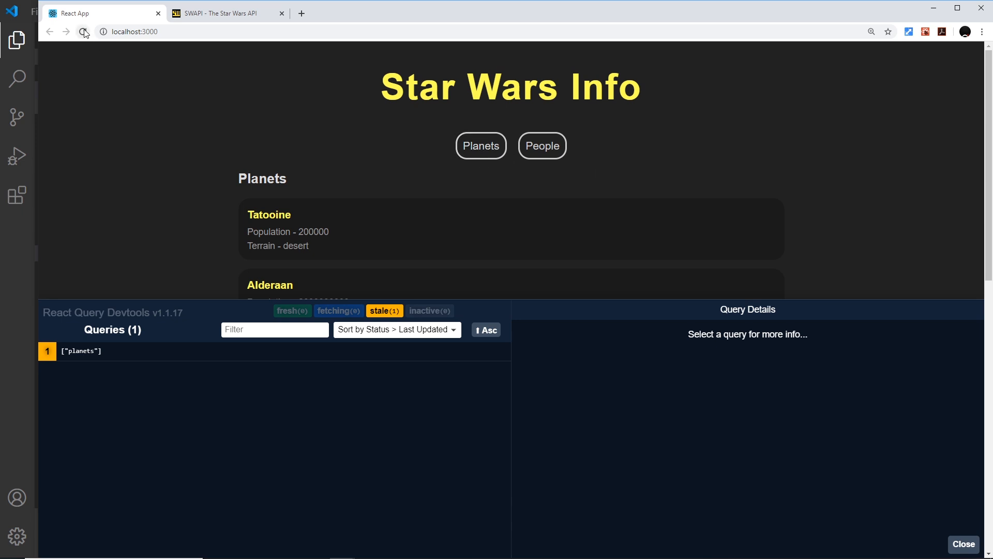
click(541, 146)
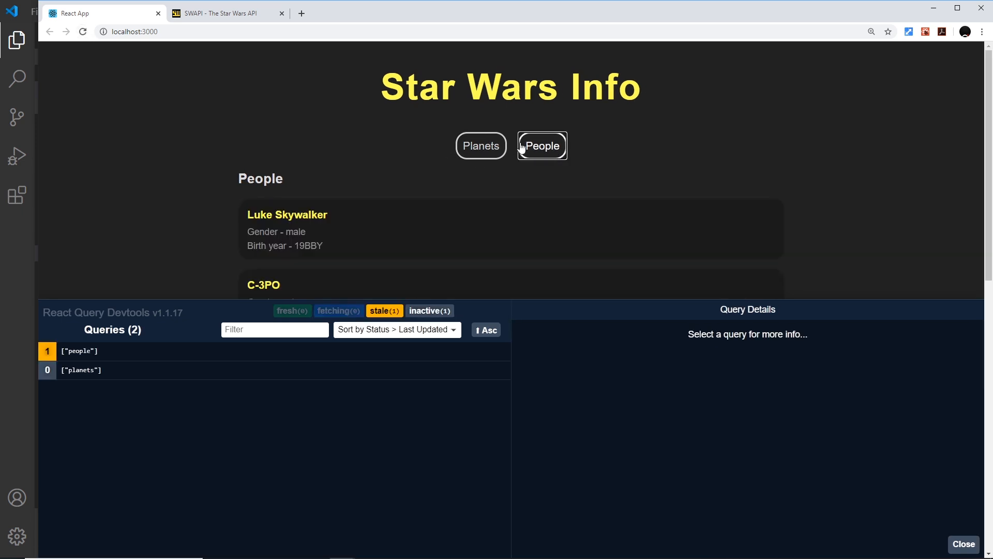
click(541, 146)
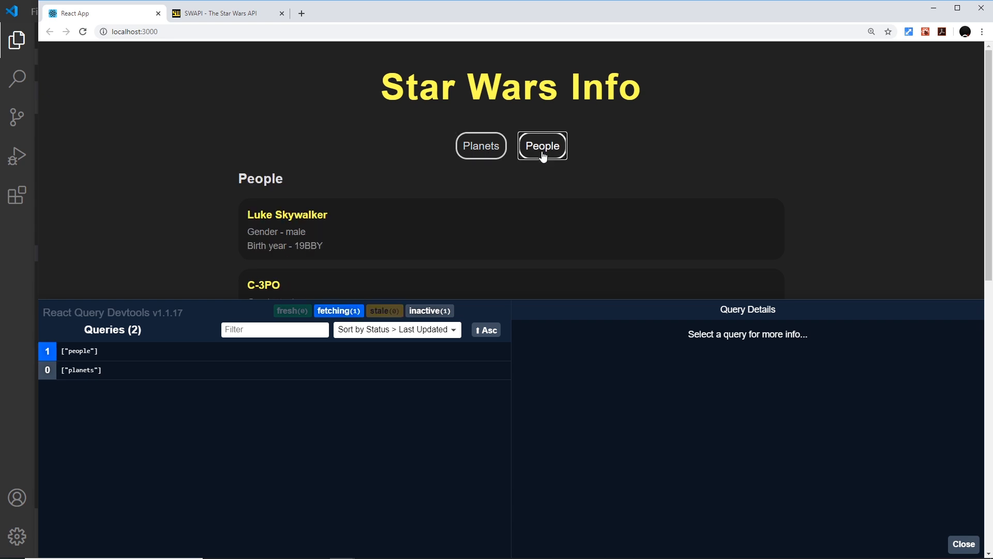
click(480, 146)
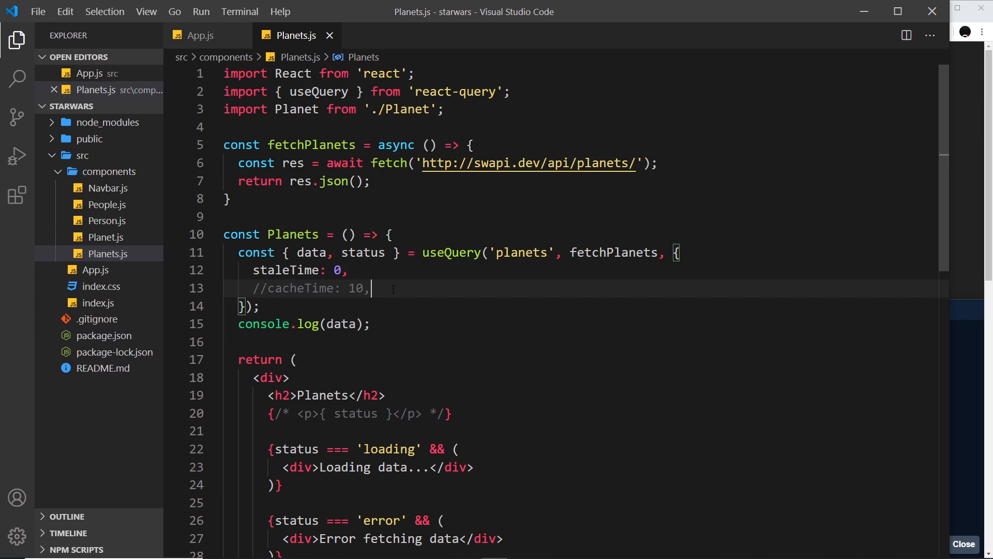
mouse_move(547, 296)
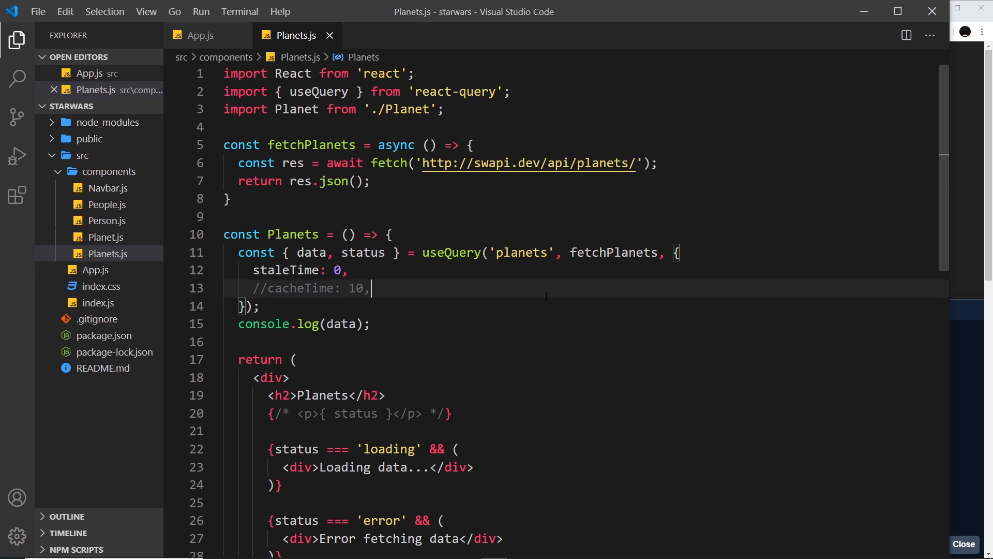
Add onSuccess: () => console.log('data fetched with no problemo') to the planets query options.
text(onSuccess:)
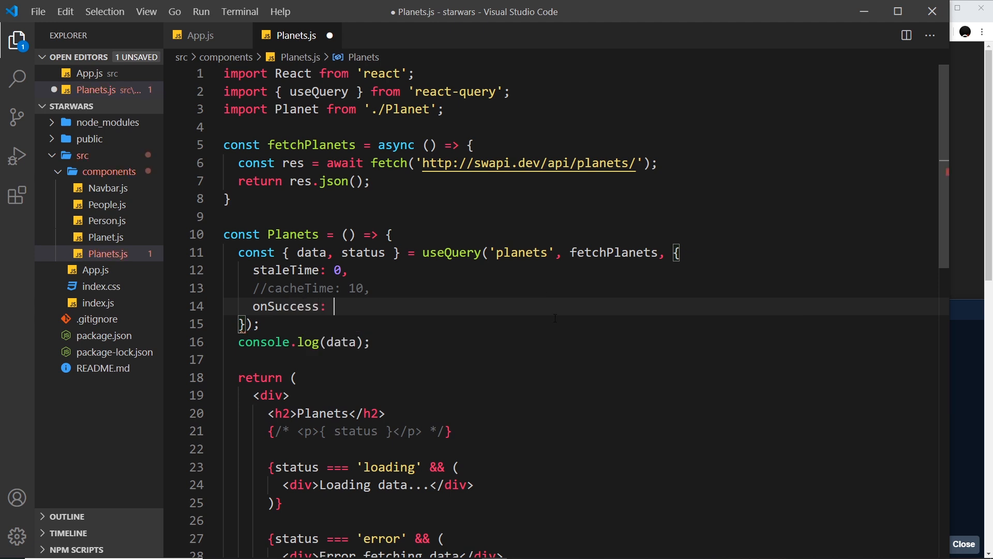
mouse_move(504, 310)
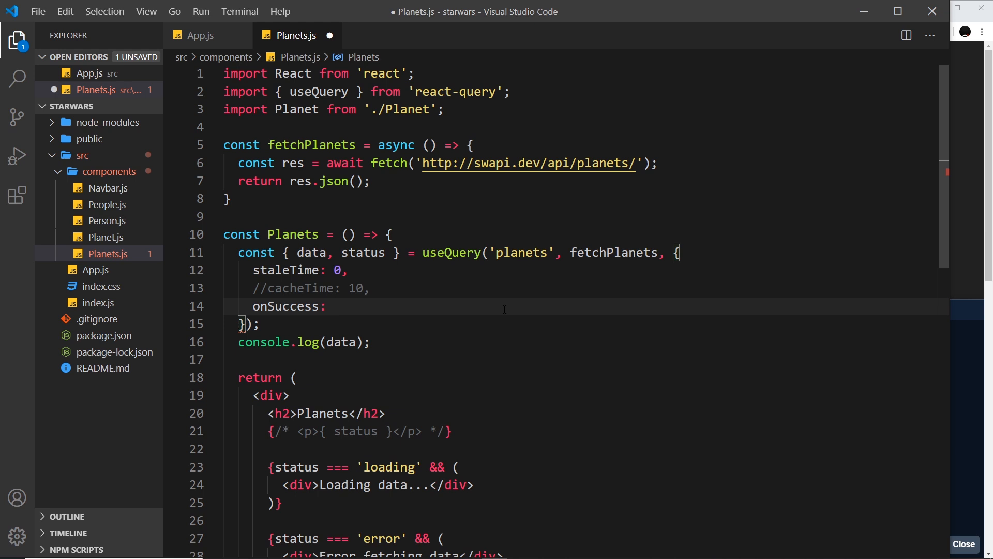
text(() => console.log(')
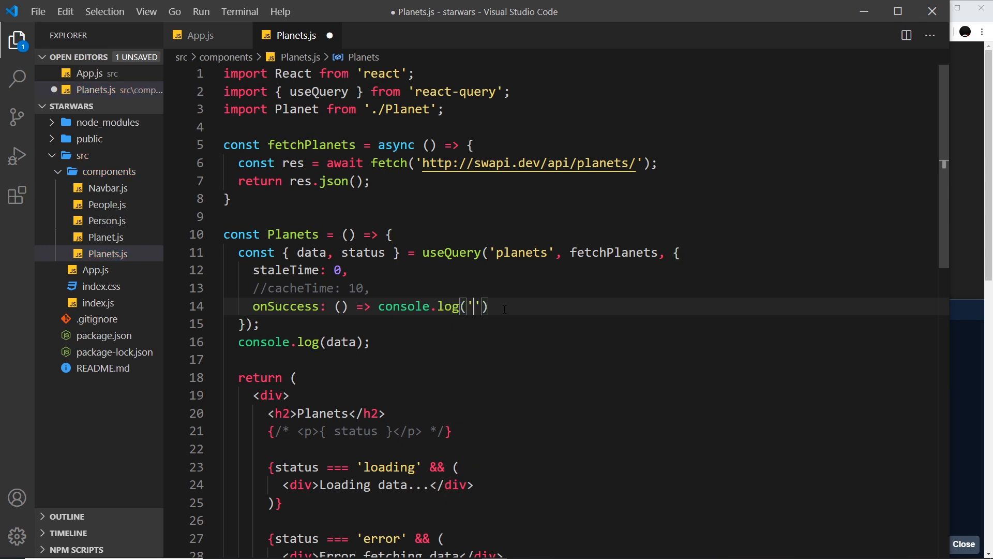
text(data fetched with)
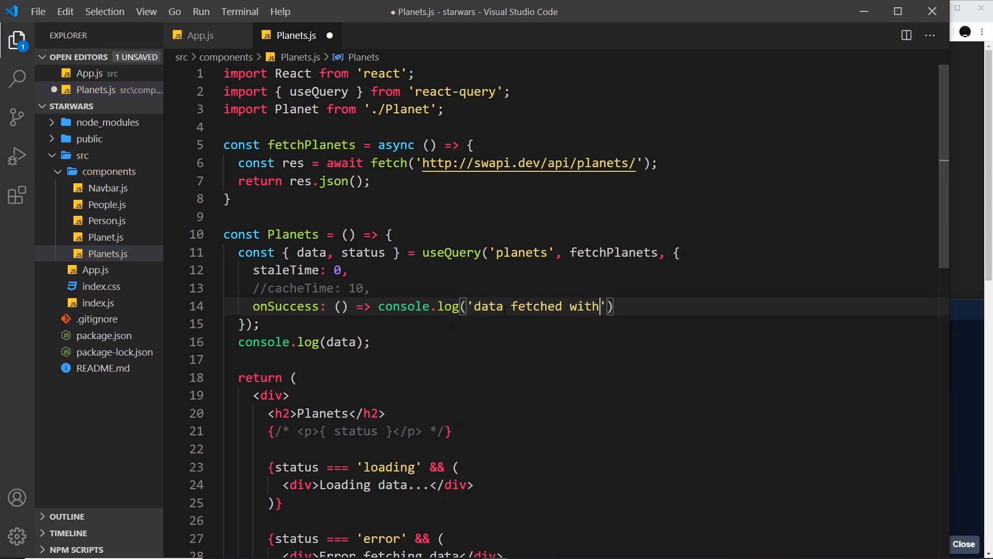
text(no problemo)
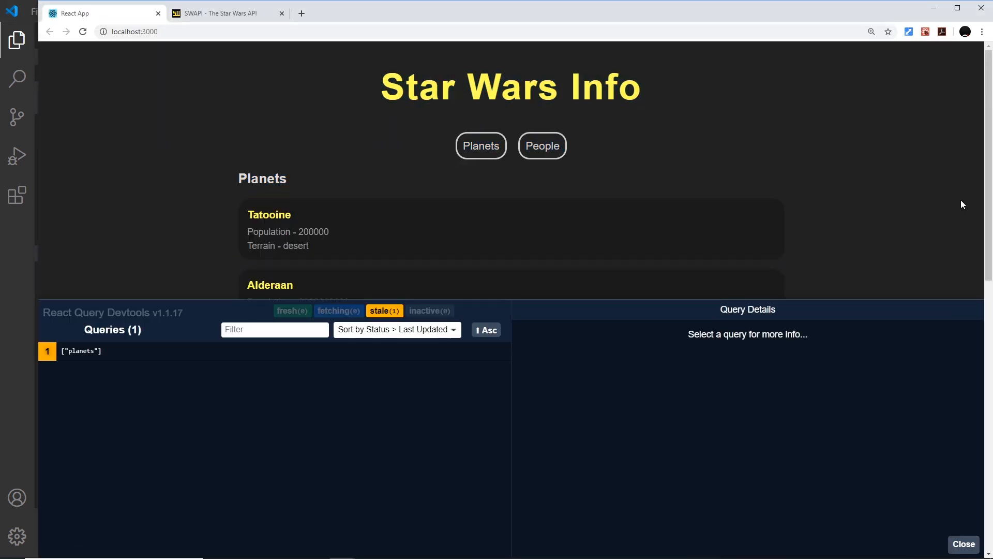
Save Planets.js and deselect the query options block in the editor.
key(F12)
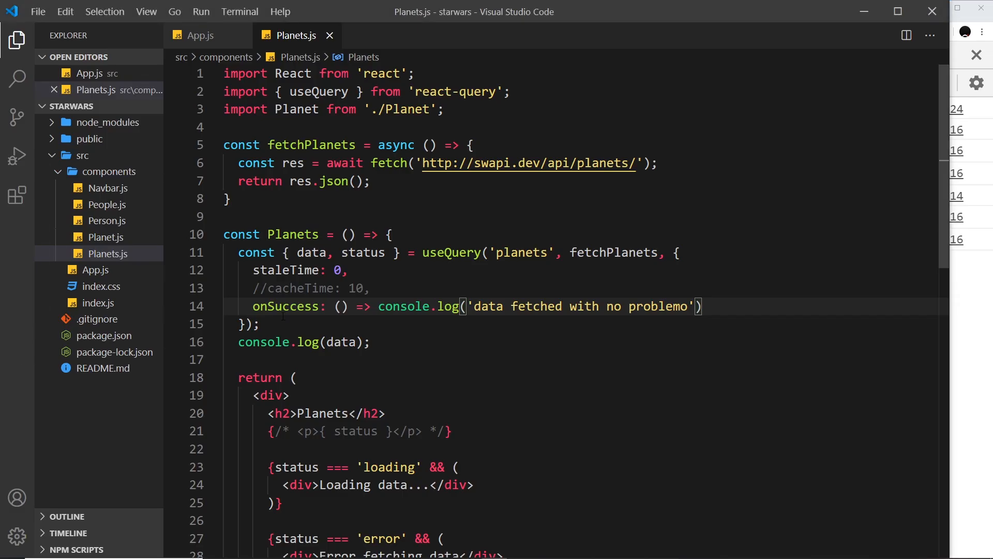
mouse_move(286, 306)
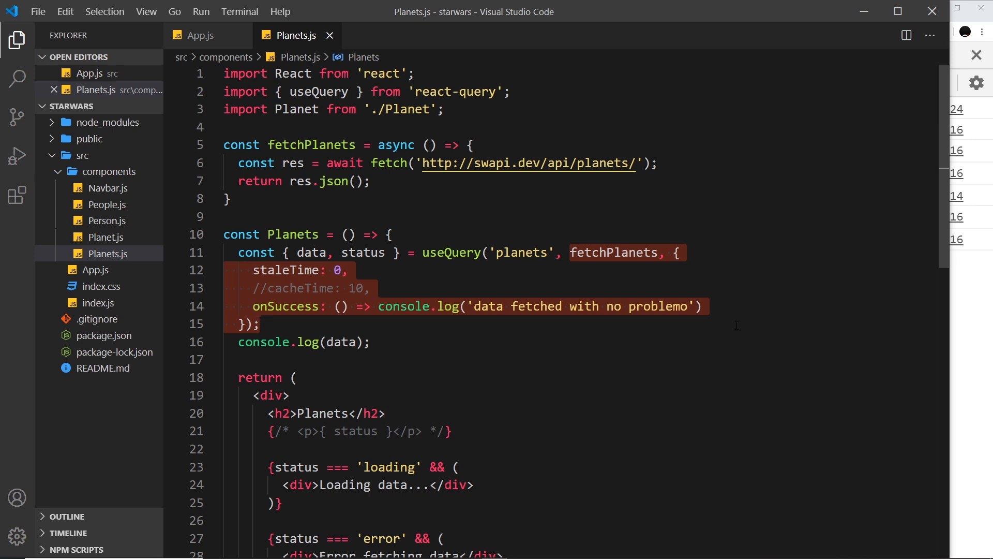
click(534, 252)
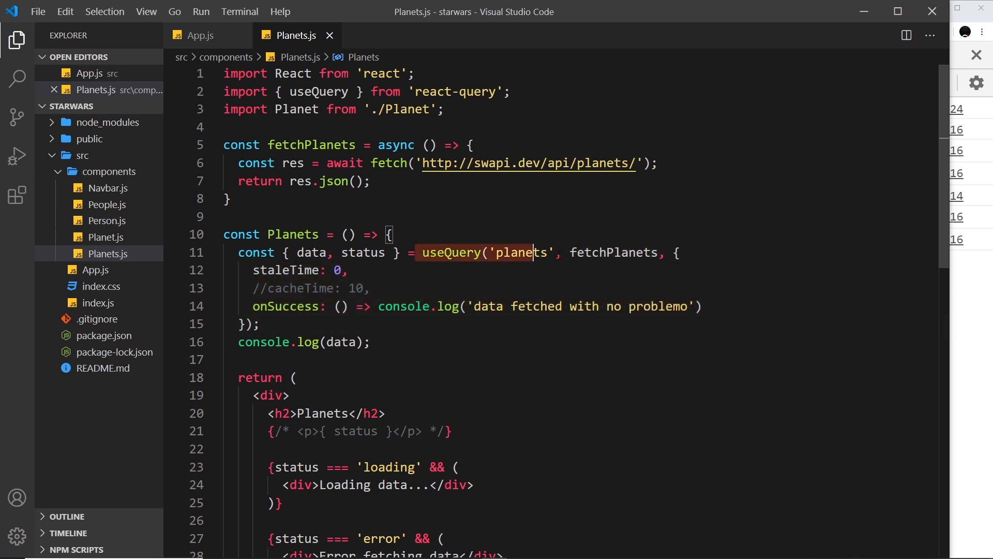